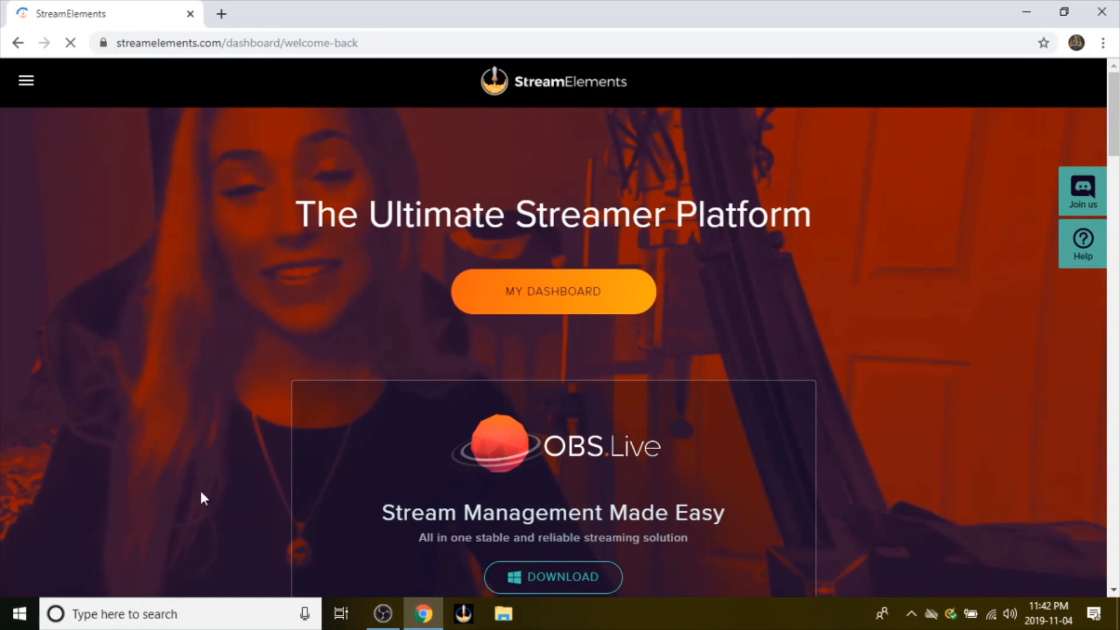
# Step: Go from the welcome page to the channel dashboard, then into My overlays
pyautogui.click(553, 291)
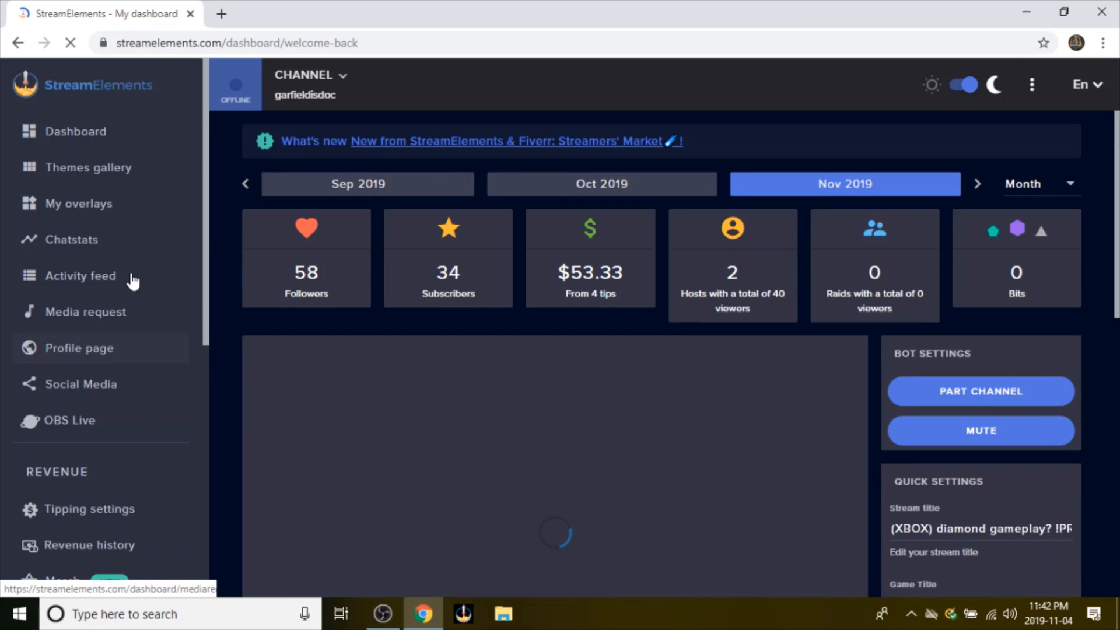
pyautogui.click(79, 204)
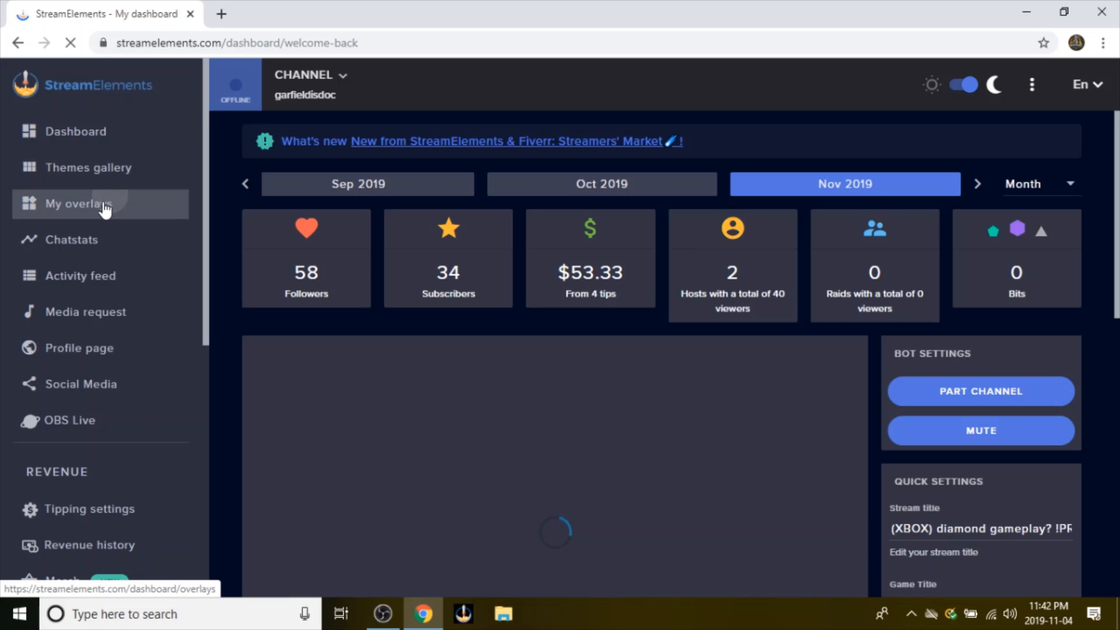
# Step: Create a blank overlay named 'OVERLAY' and open it in the editor
pyautogui.click(78, 203)
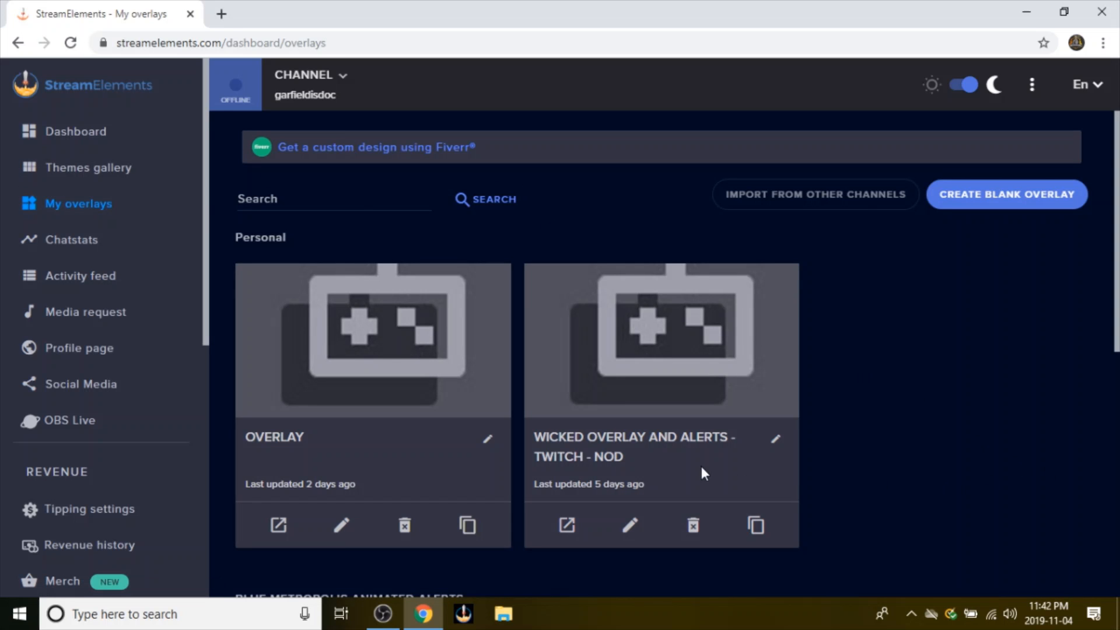
pyautogui.click(1006, 194)
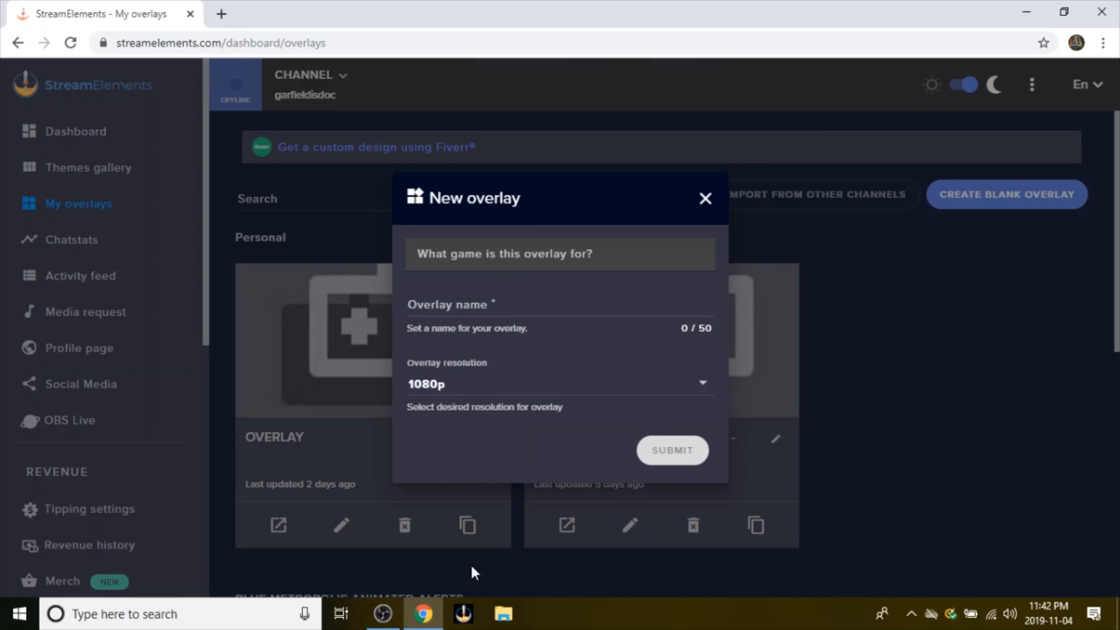
pyautogui.write('OVE')
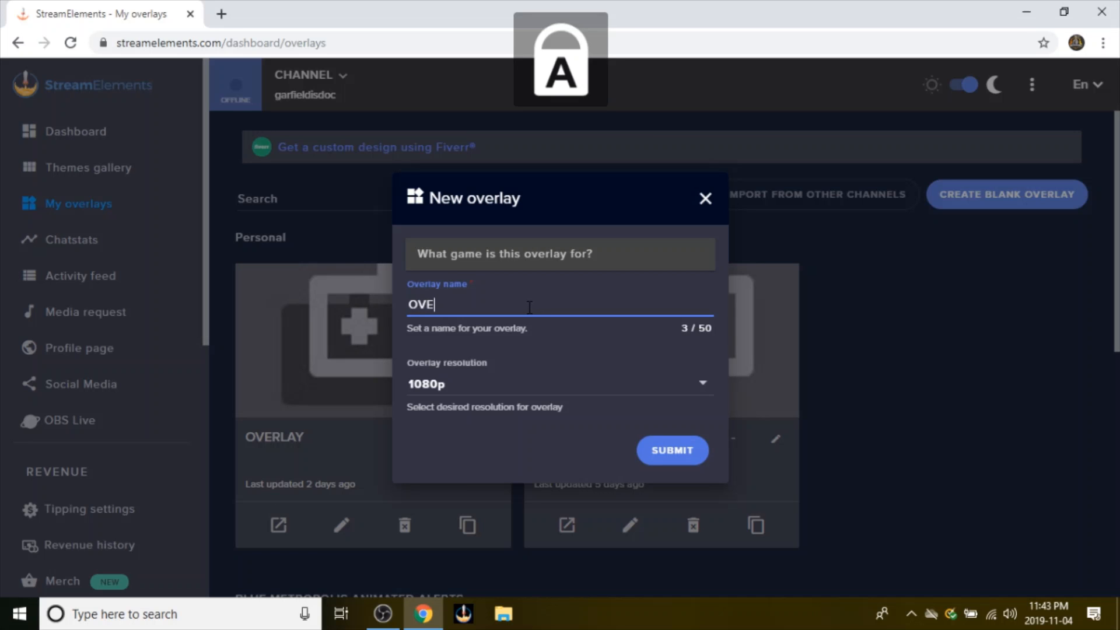
pyautogui.write('RLAY')
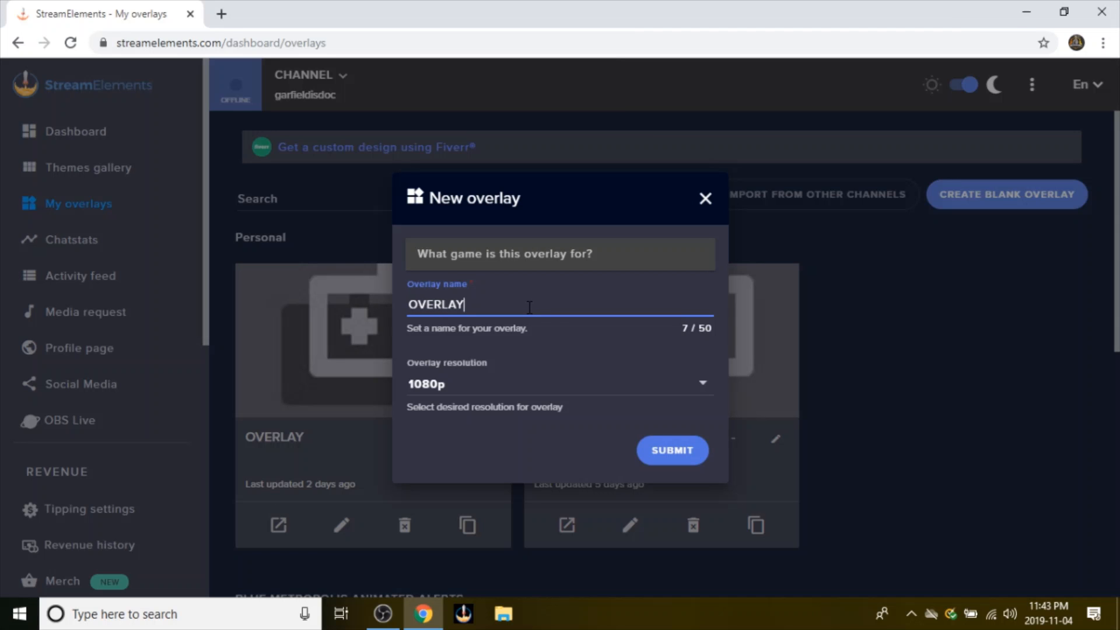
pyautogui.click(671, 450)
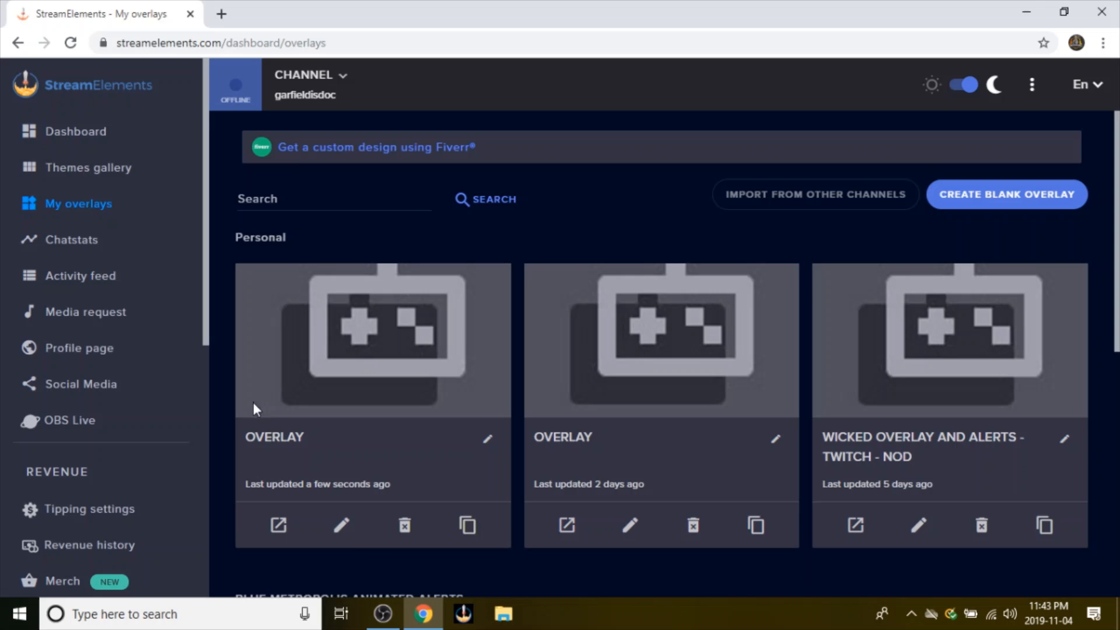
pyautogui.click(340, 525)
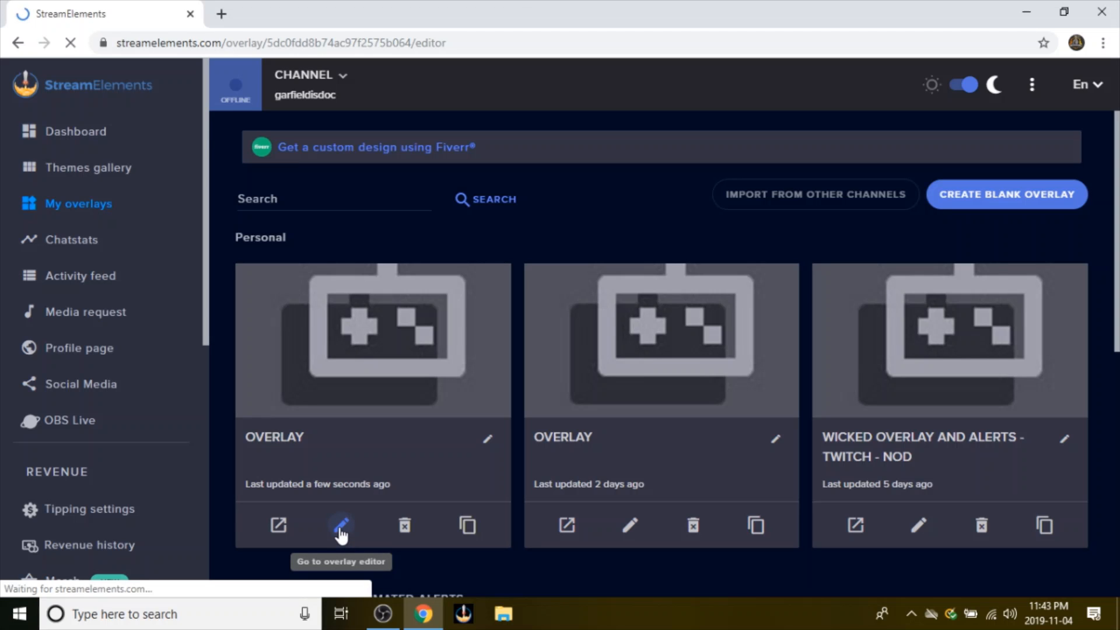
# Step: Add the AlertBox widget from the Stream Alerts widget list to the overlay
pyautogui.click(340, 525)
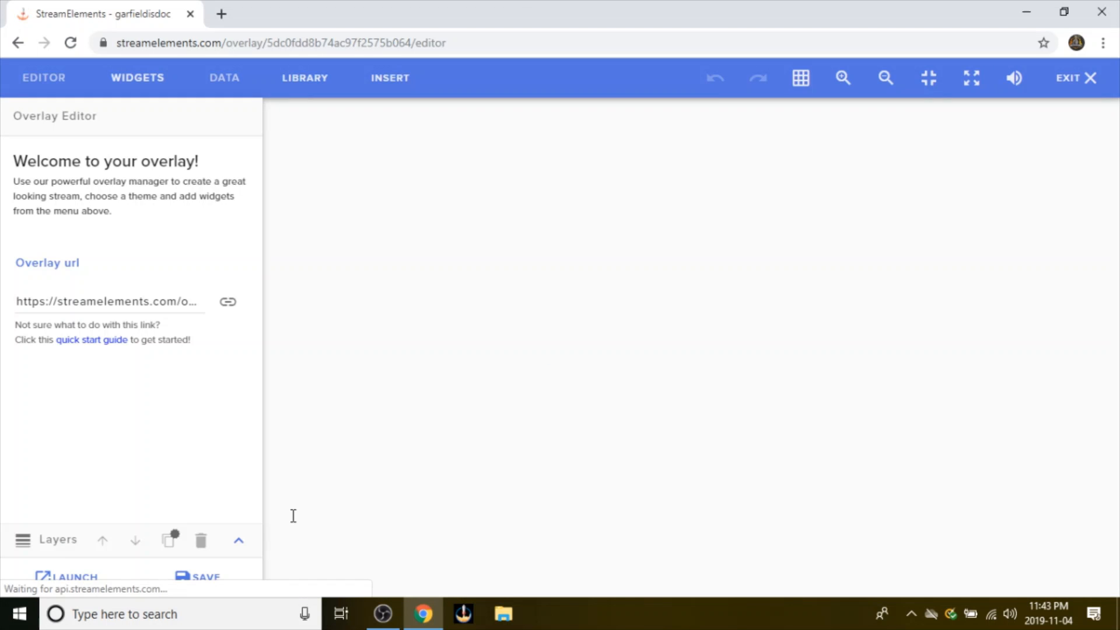
pyautogui.click(137, 78)
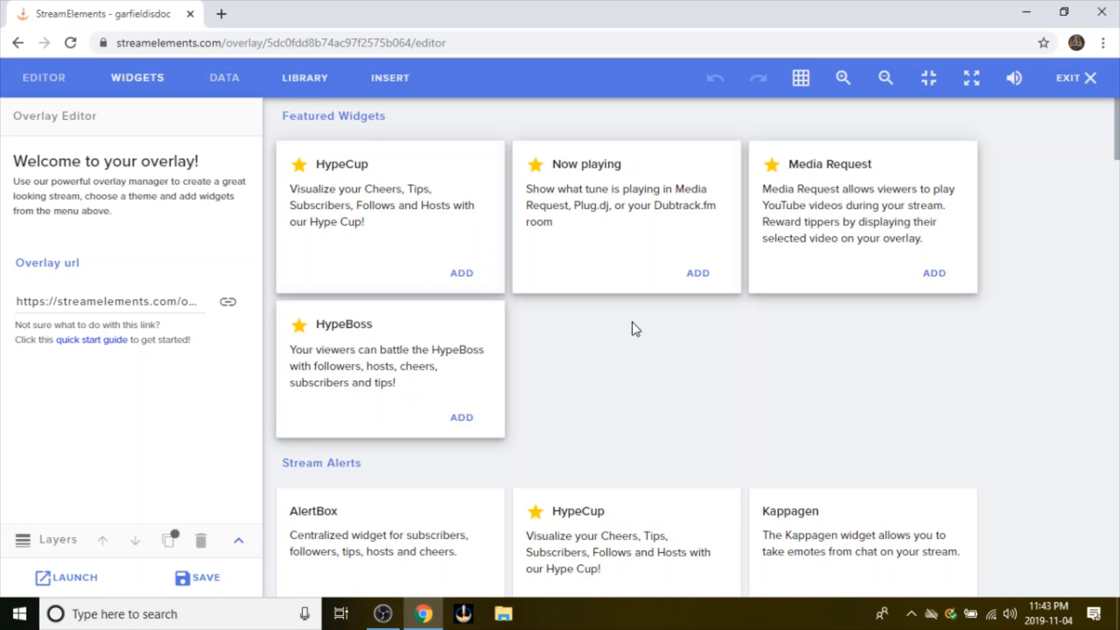
pyautogui.scroll(-3)
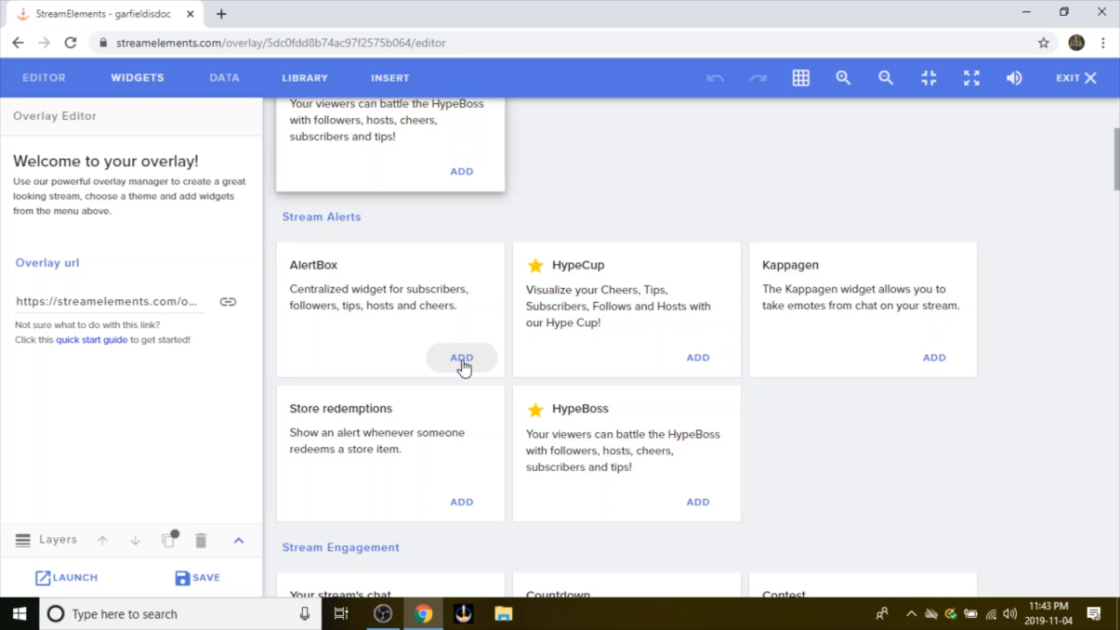
pyautogui.click(461, 357)
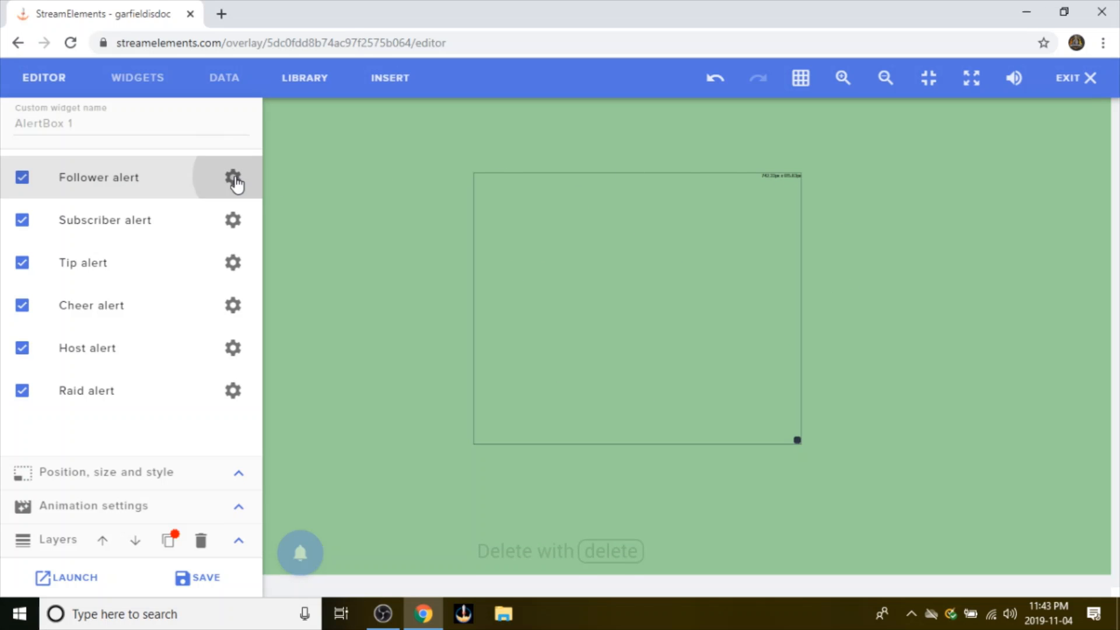
# Step: Replace the follower alert's default image and sound with a library video clip
pyautogui.click(233, 178)
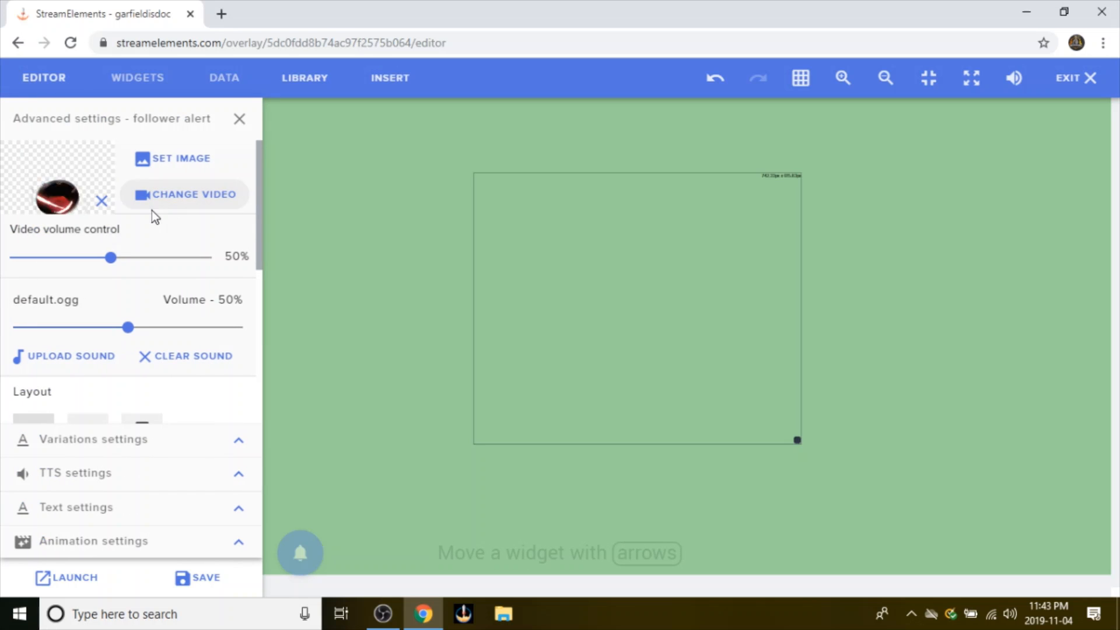
pyautogui.click(299, 553)
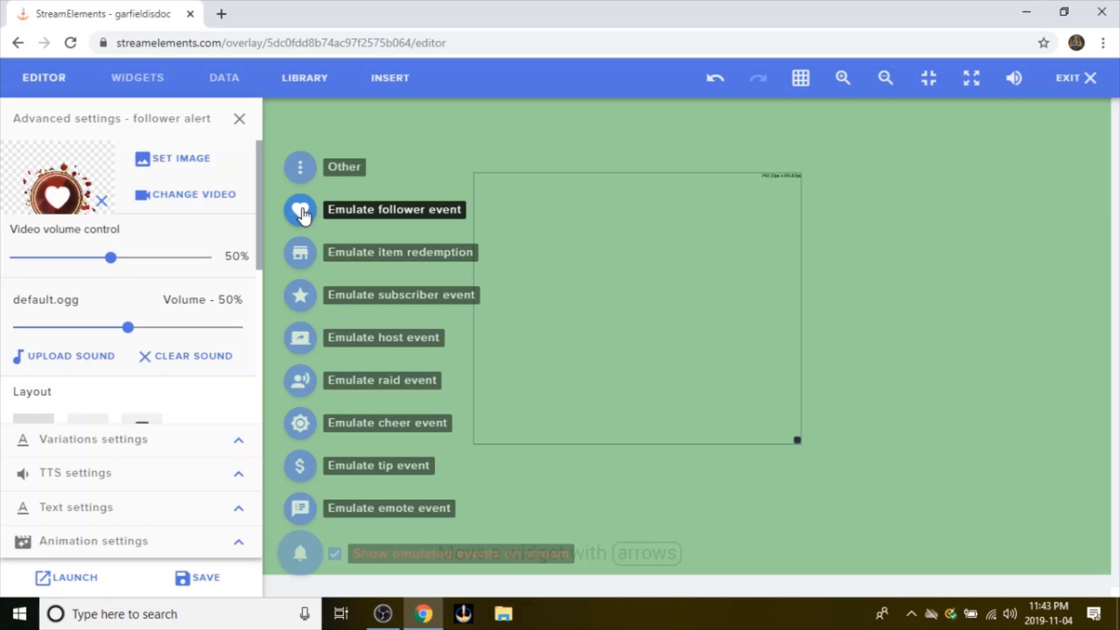
pyautogui.click(299, 209)
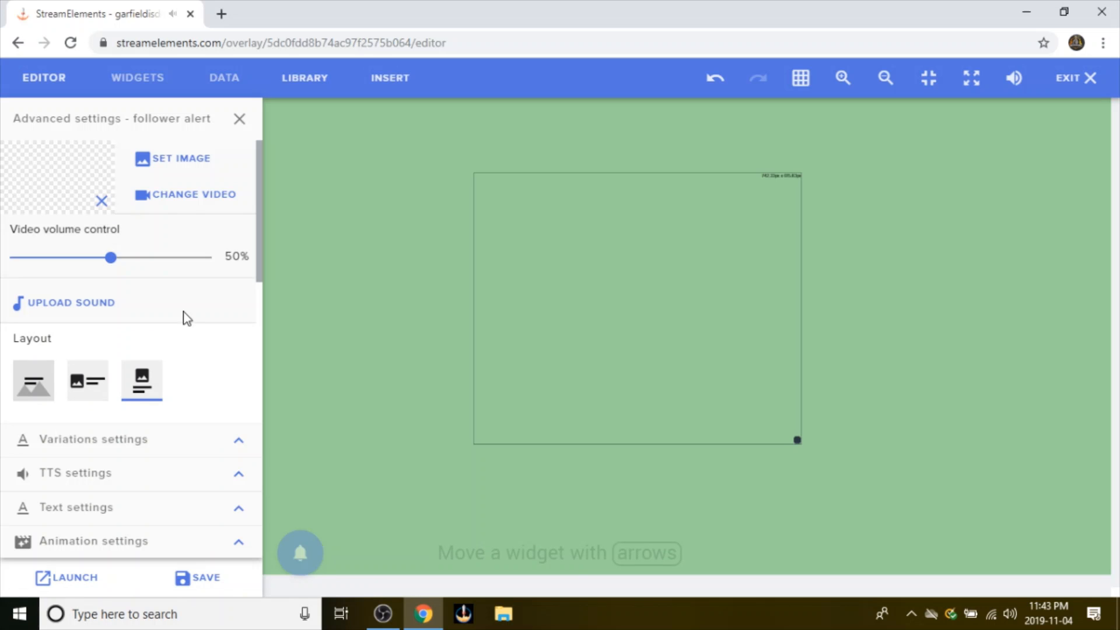
pyautogui.click(192, 194)
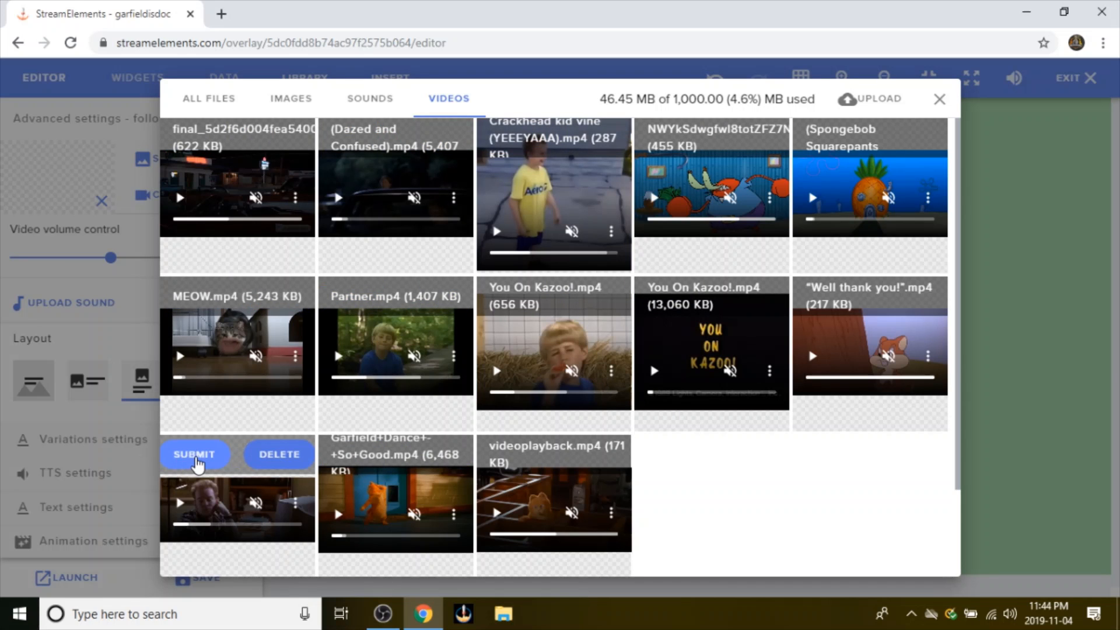
pyautogui.click(194, 455)
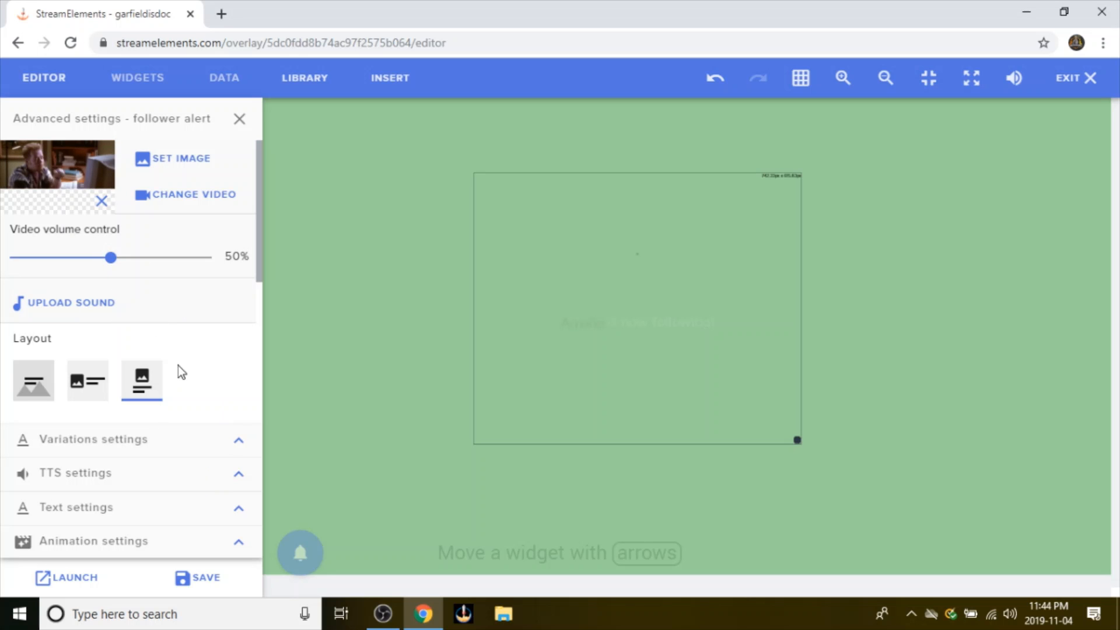
# Step: Emulate a follower event to preview, and change the alert duration from 10 to 7 seconds
pyautogui.click(92, 439)
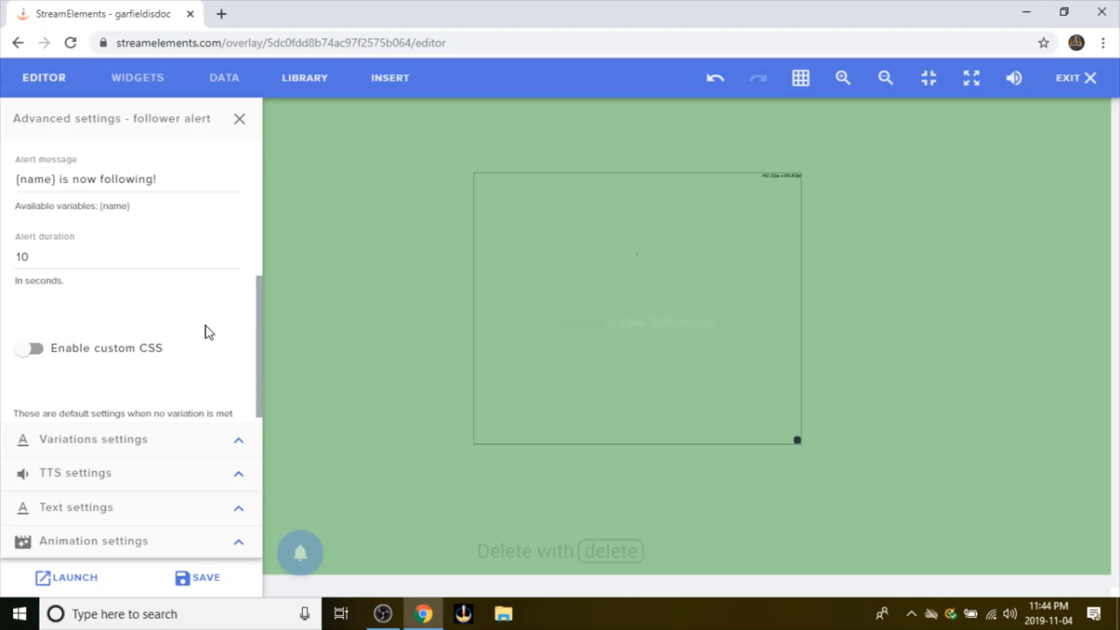
pyautogui.click(108, 246)
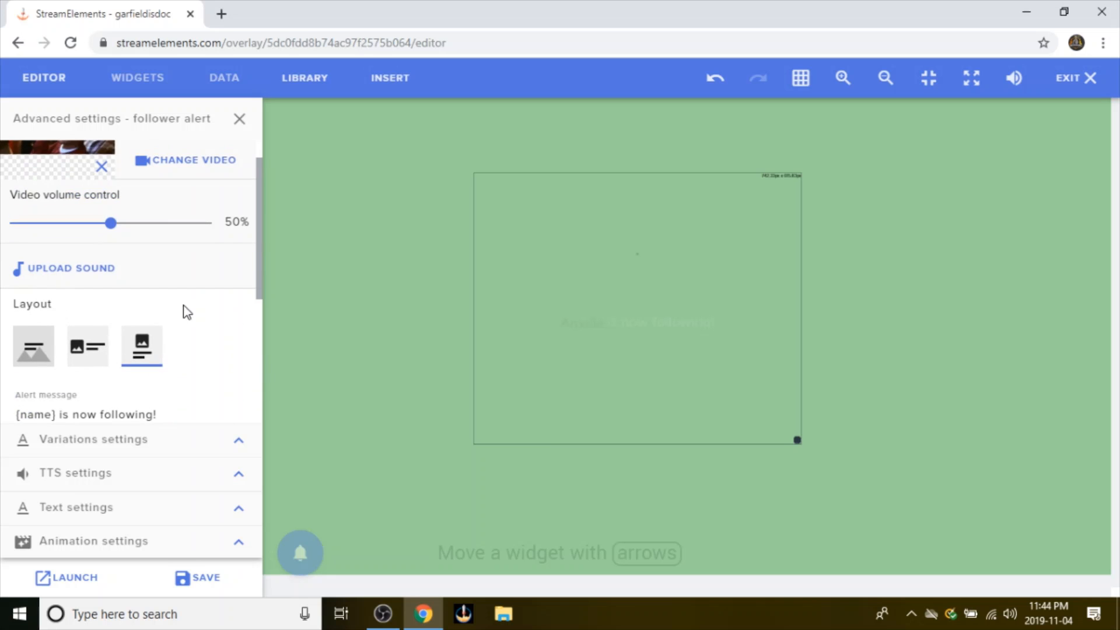
pyautogui.click(299, 552)
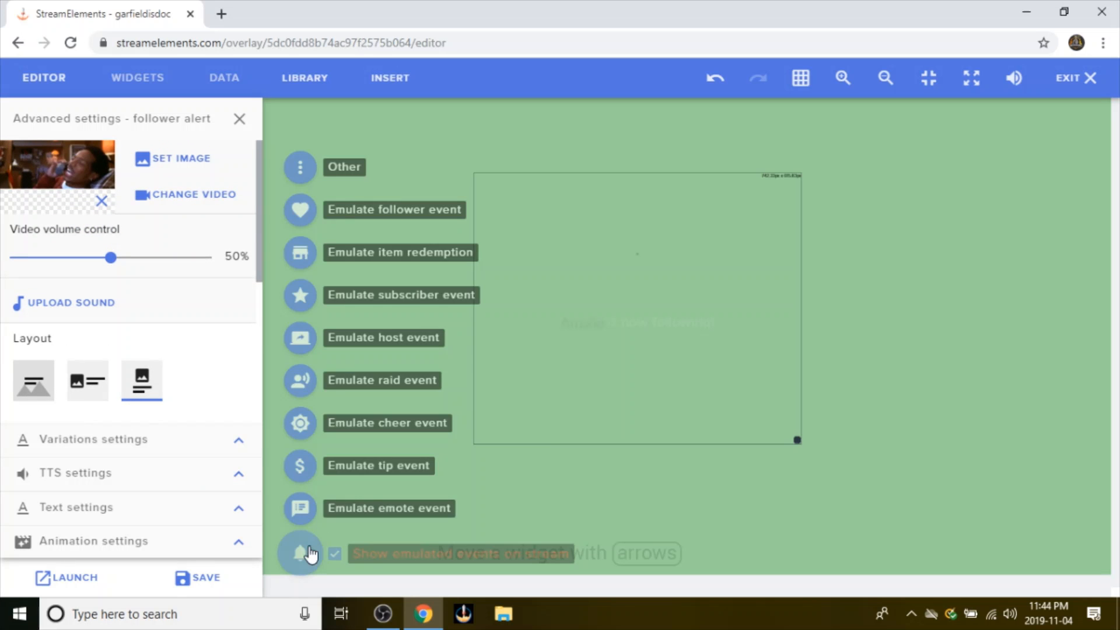
pyautogui.click(300, 210)
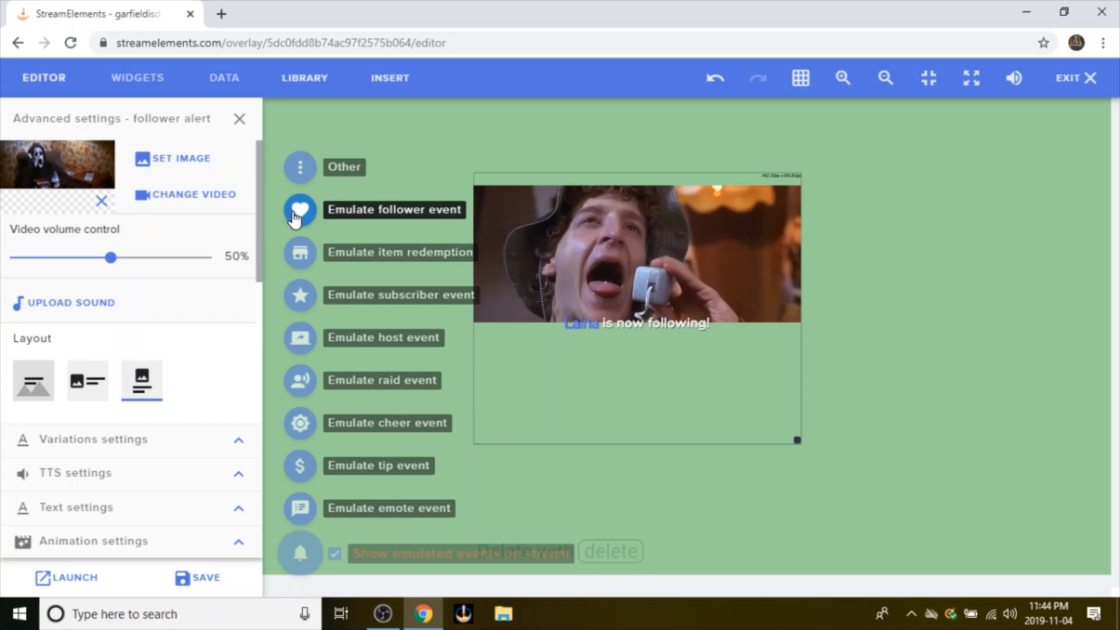
pyautogui.click(300, 210)
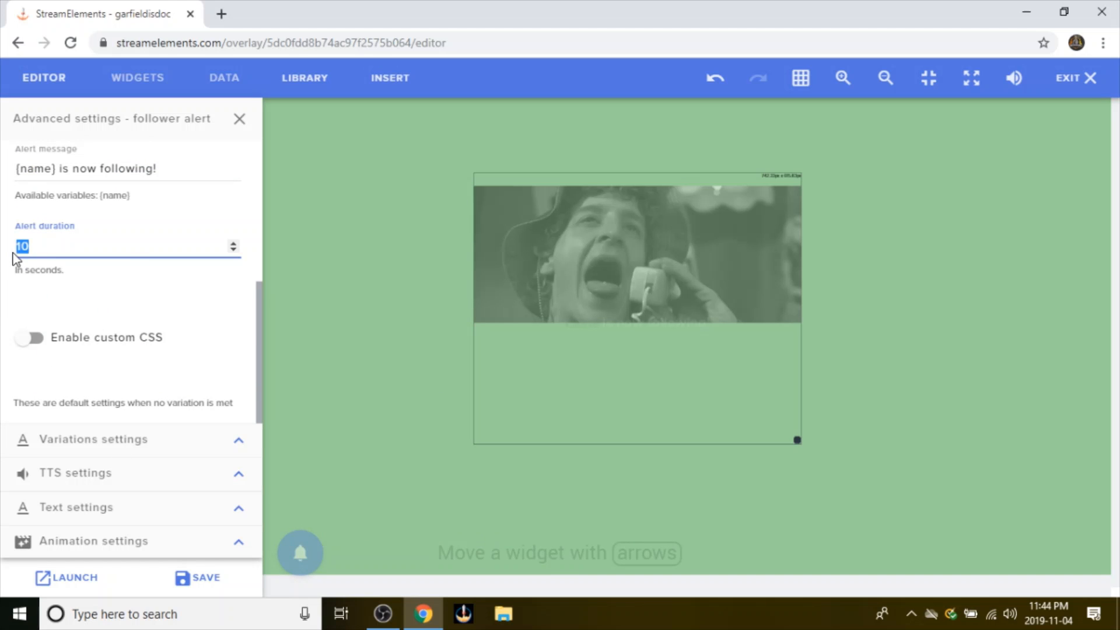
pyautogui.write('7')
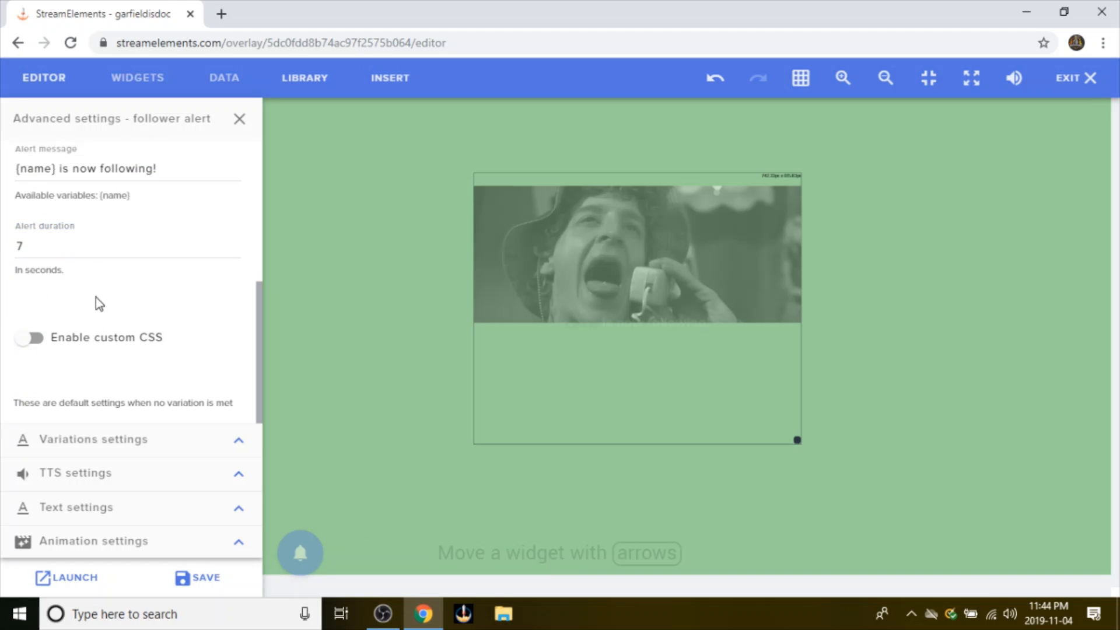
pyautogui.click(300, 553)
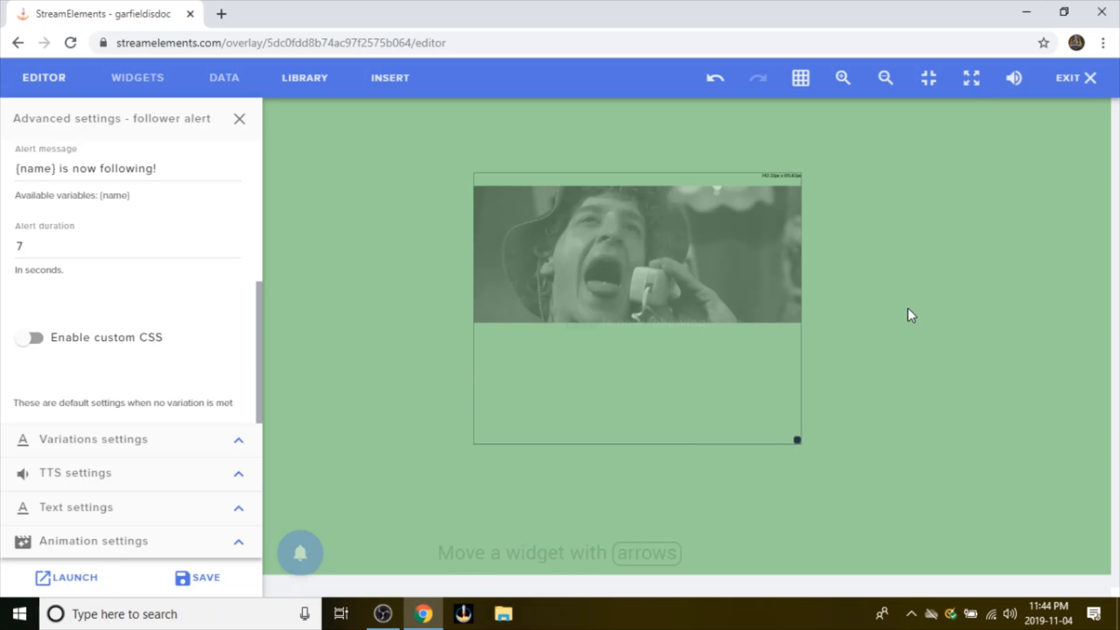
pyautogui.moveTo(238, 513)
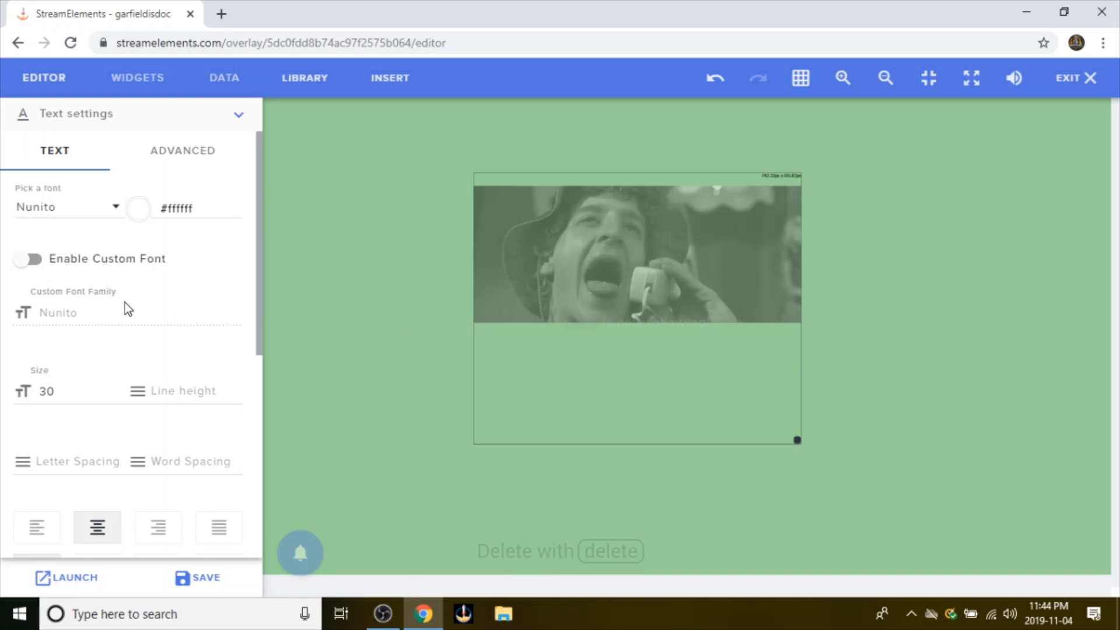
# Step: Review the Text settings and Advanced margins, then collapse back to the follower alert options
pyautogui.scroll(-3)
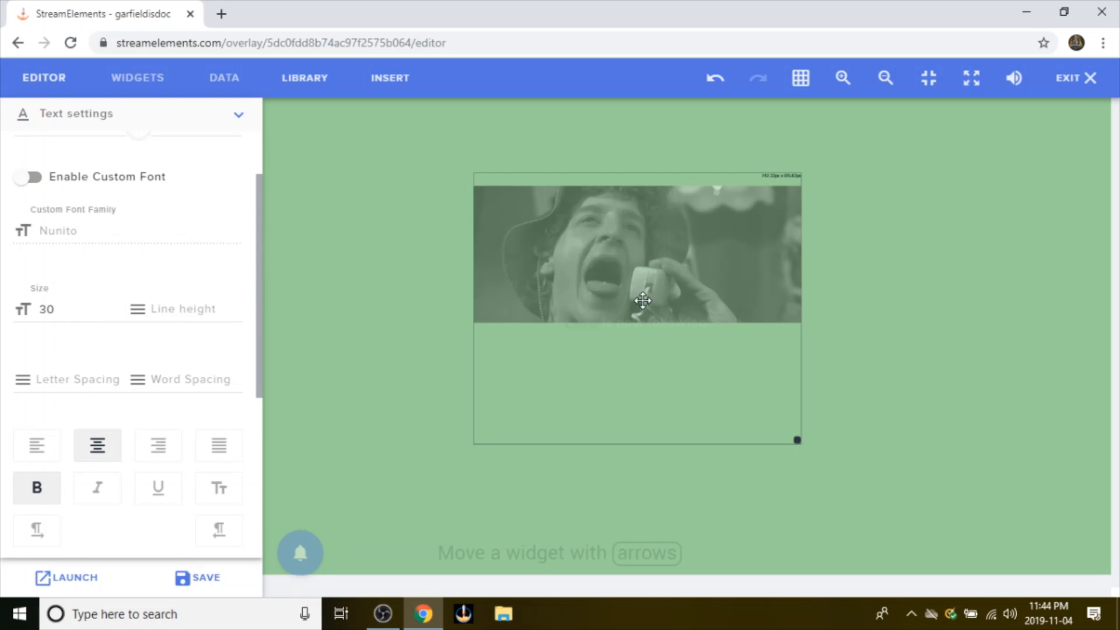
pyautogui.moveTo(616, 310)
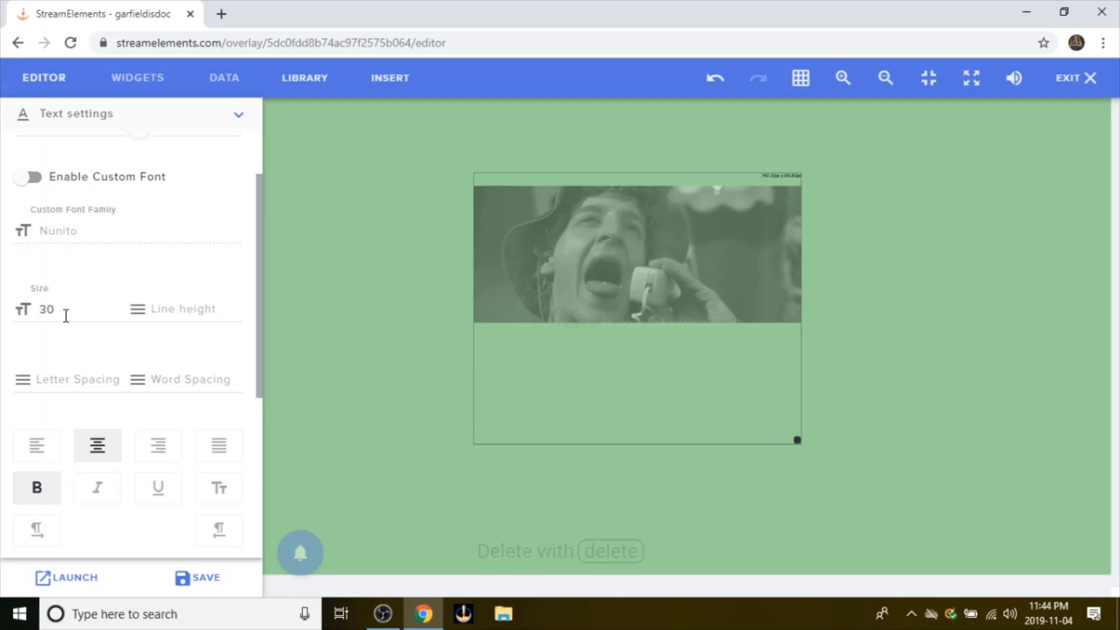
pyautogui.scroll(-3)
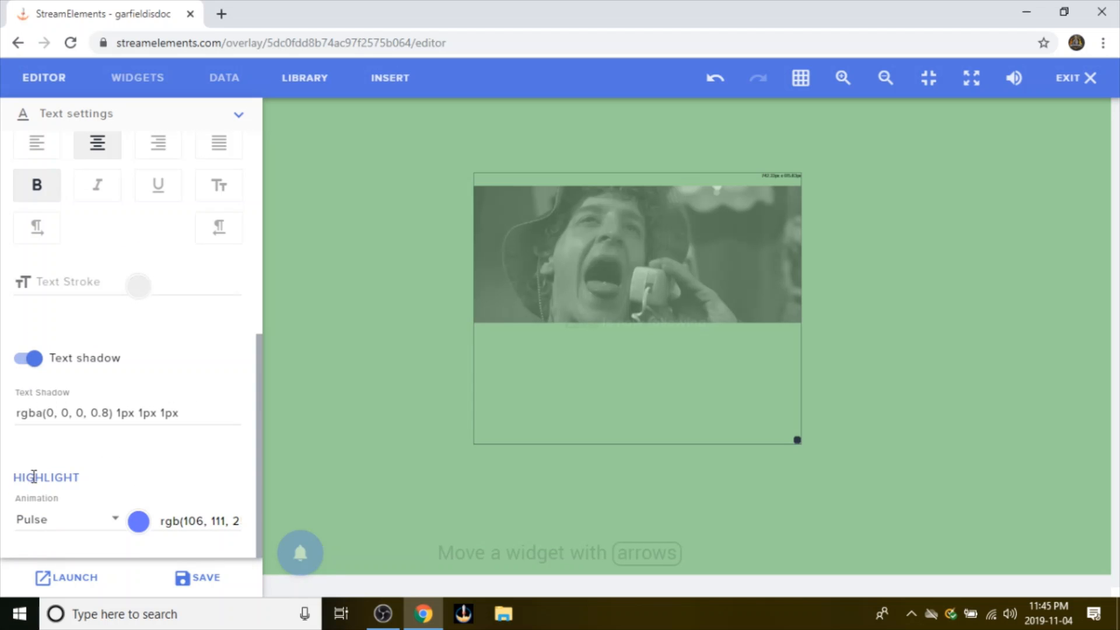
pyautogui.click(68, 519)
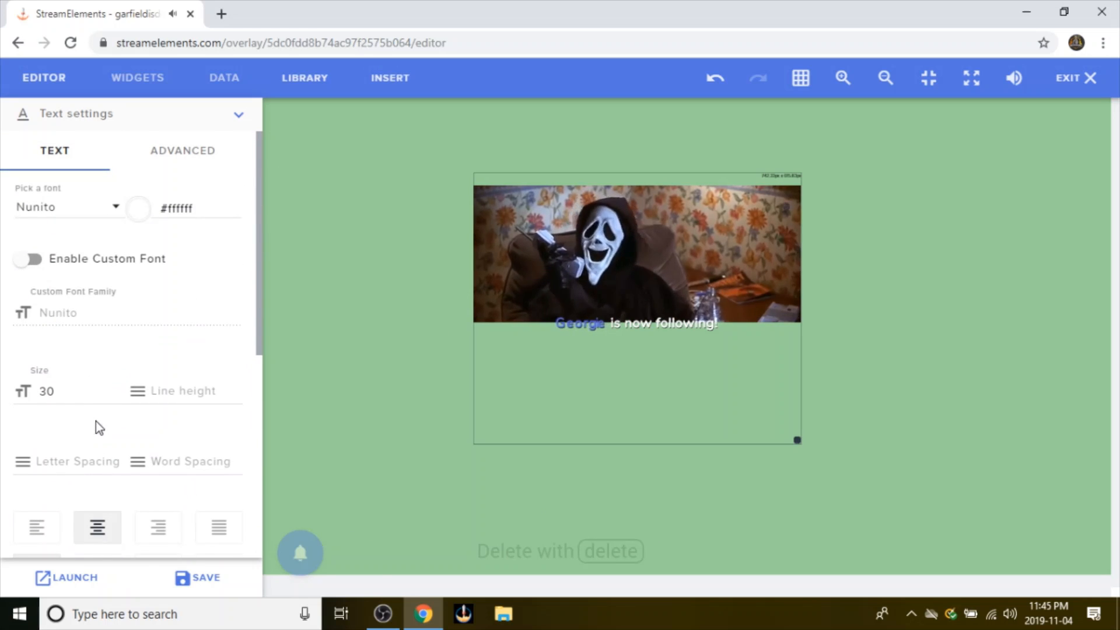
pyautogui.click(182, 150)
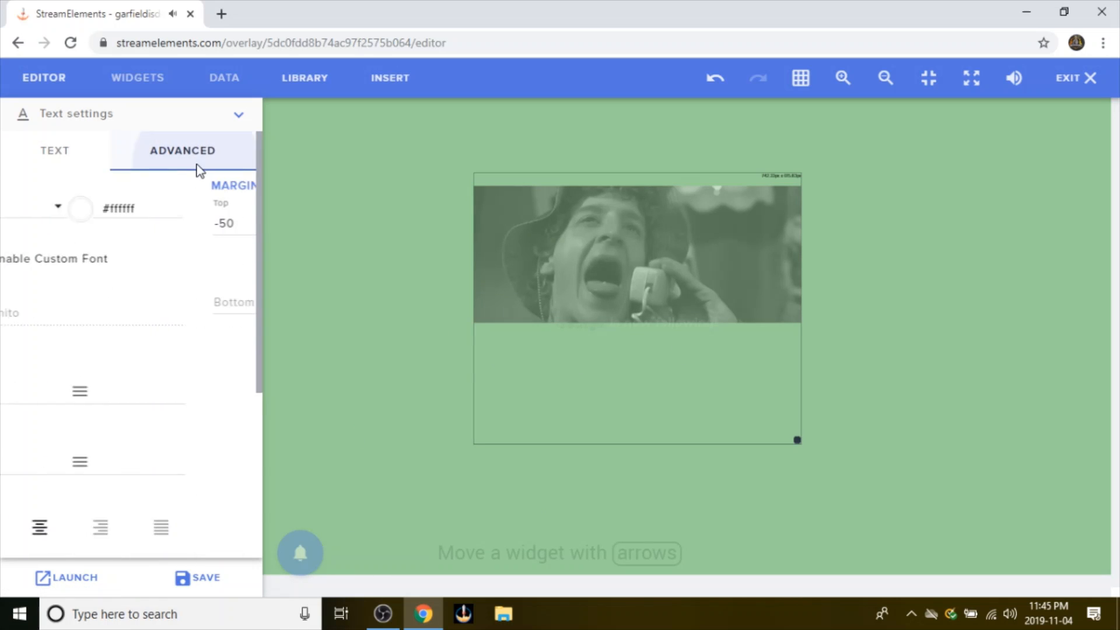
pyautogui.click(182, 150)
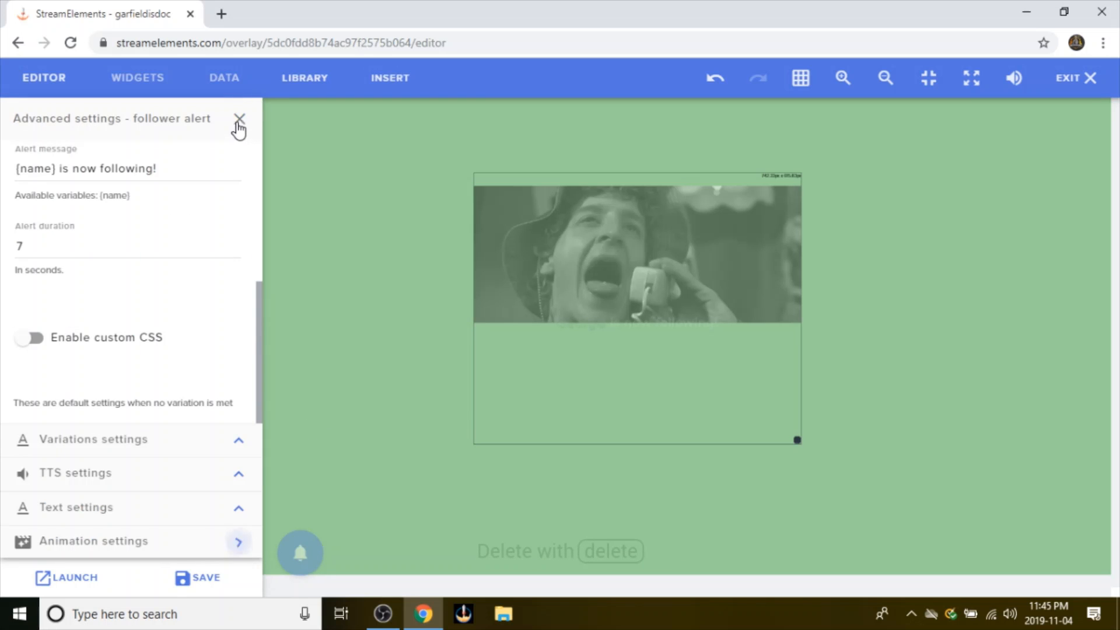
pyautogui.scroll(-3)
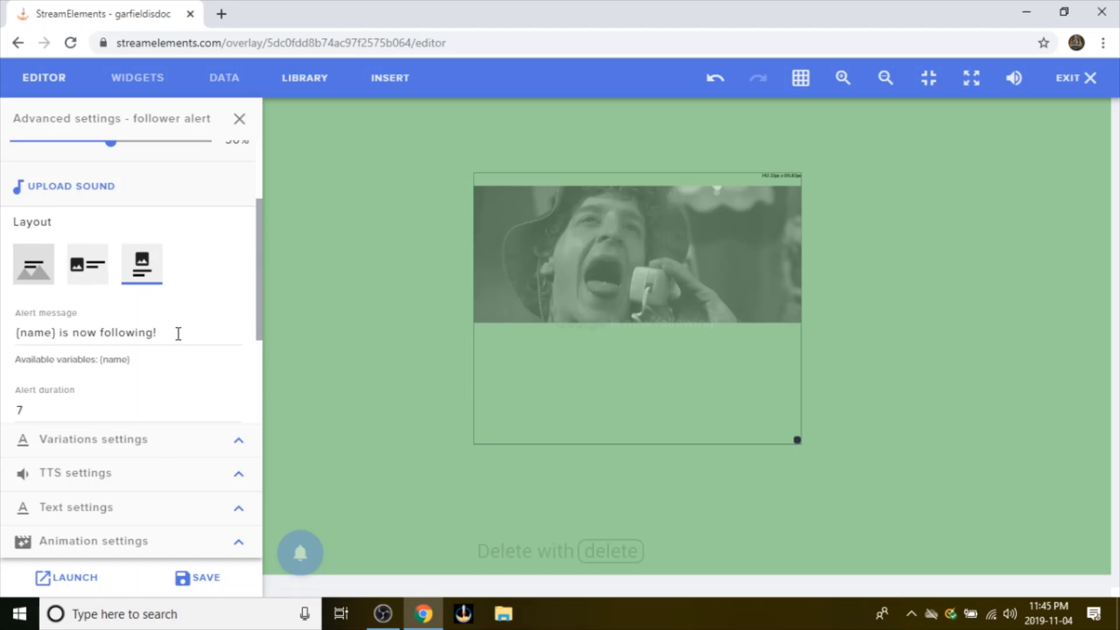
# Step: Expand Variations settings and add a new follower alert variation
pyautogui.click(93, 438)
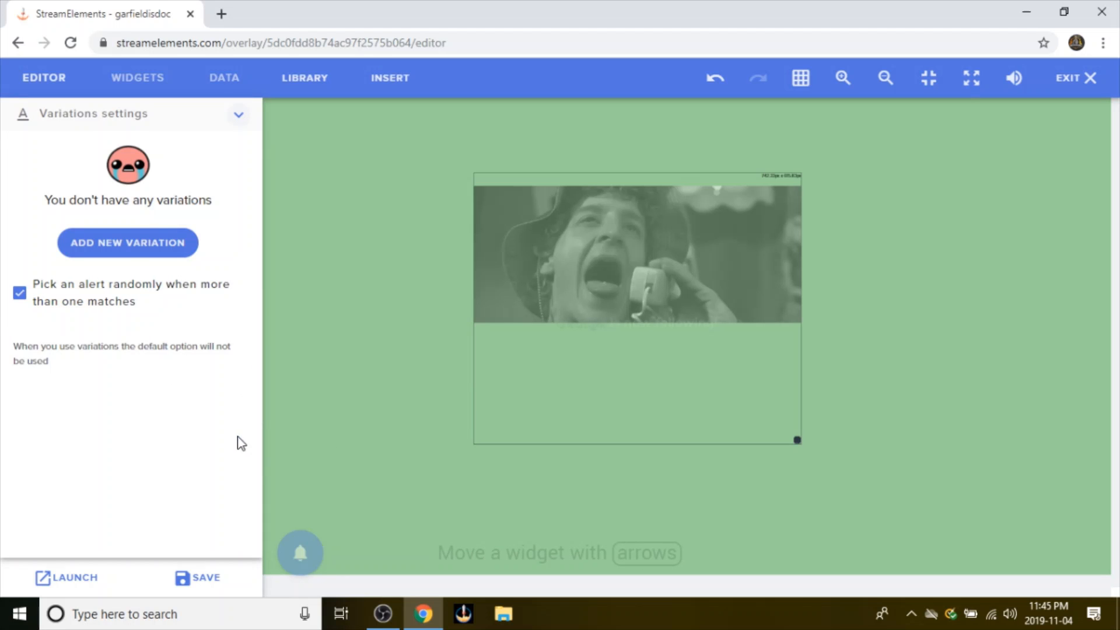
pyautogui.moveTo(114, 254)
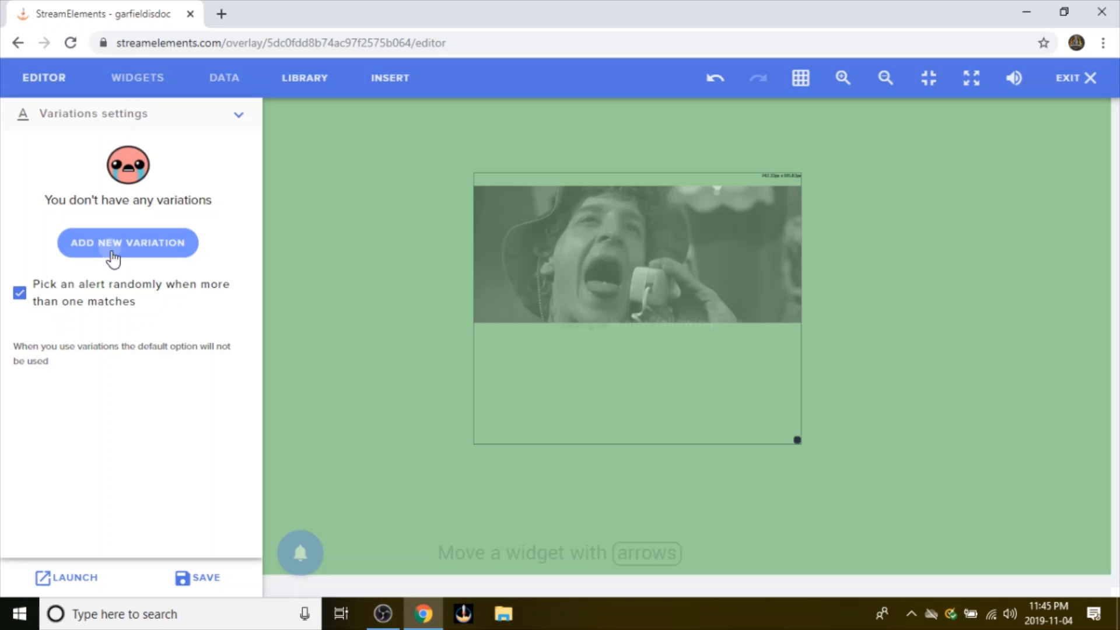
pyautogui.click(128, 242)
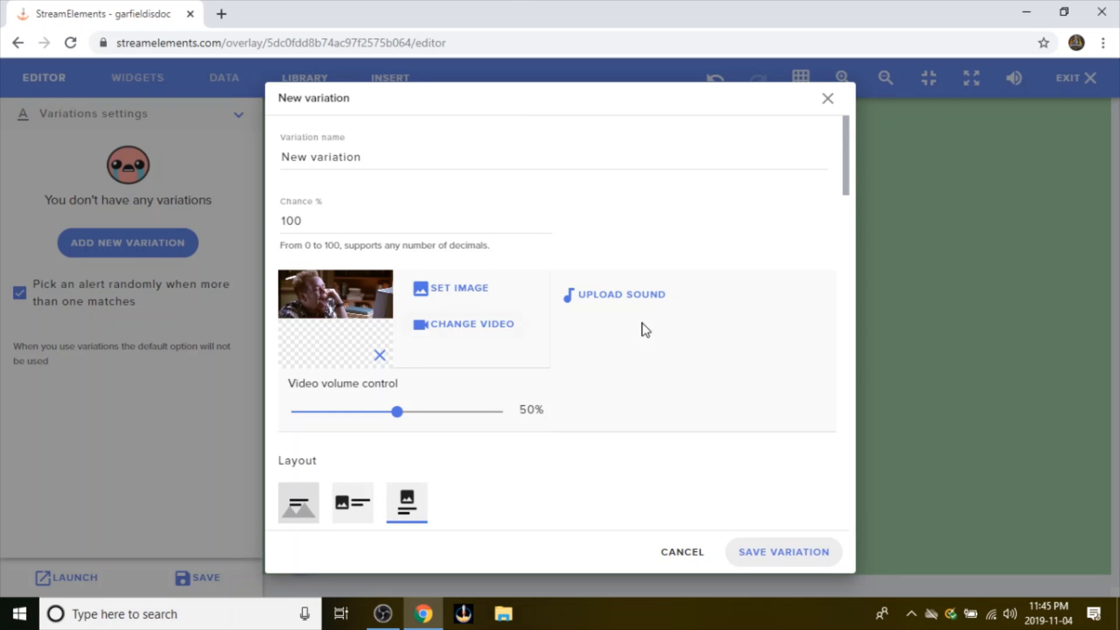
# Step: Choose the boy video from the library for the new variation
pyautogui.scroll(-3)
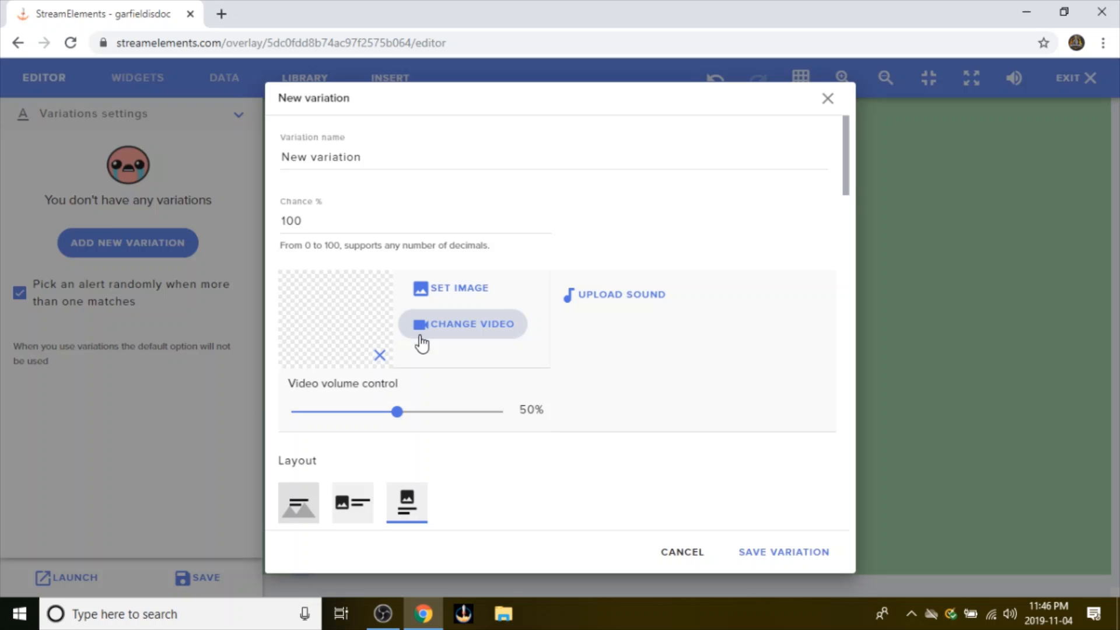
pyautogui.click(463, 324)
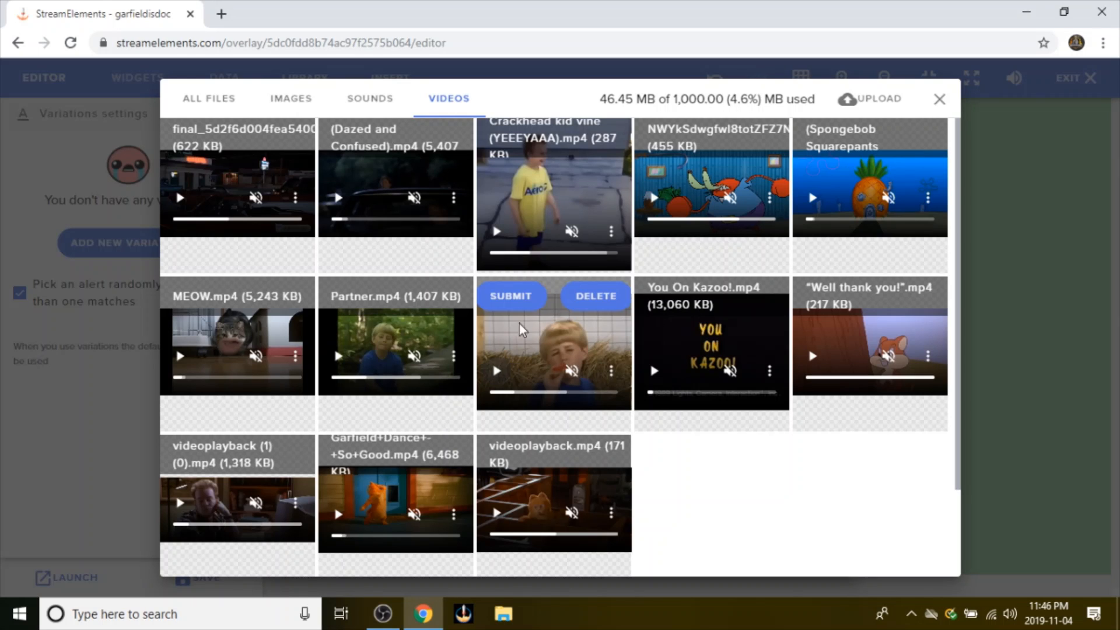
pyautogui.click(510, 296)
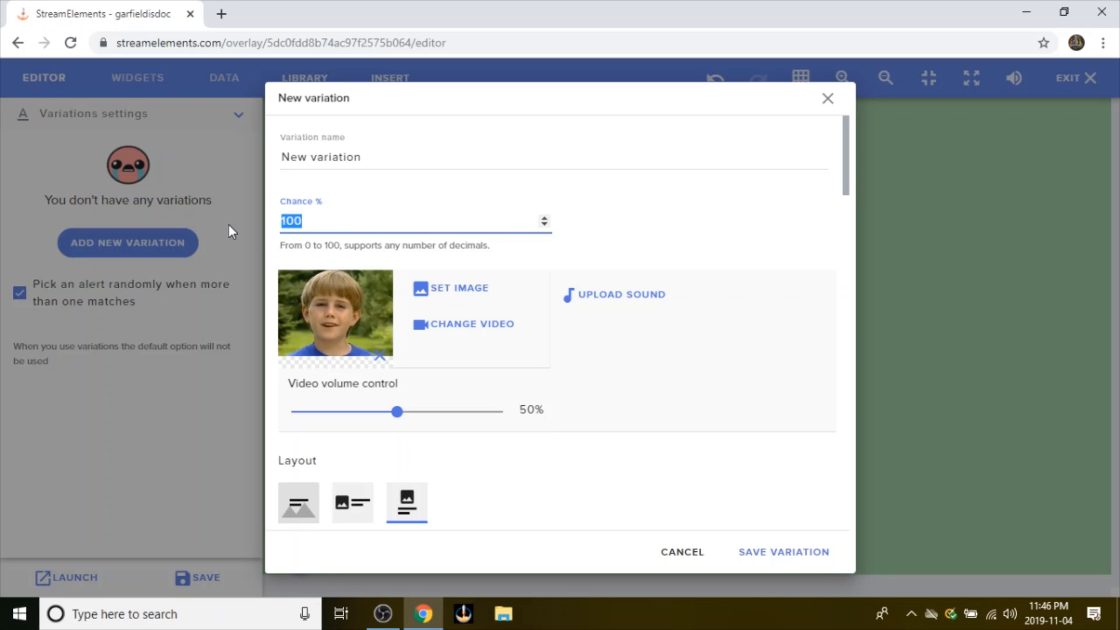
# Step: Set the variation's chance to 50% and save the variation
pyautogui.click(369, 220)
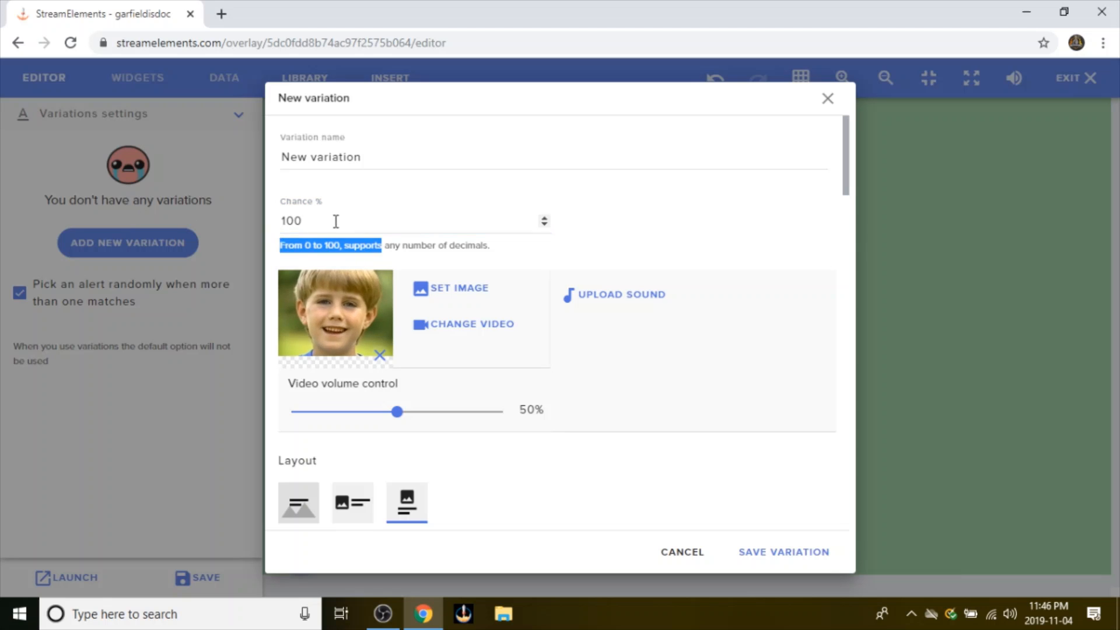
pyautogui.write('5')
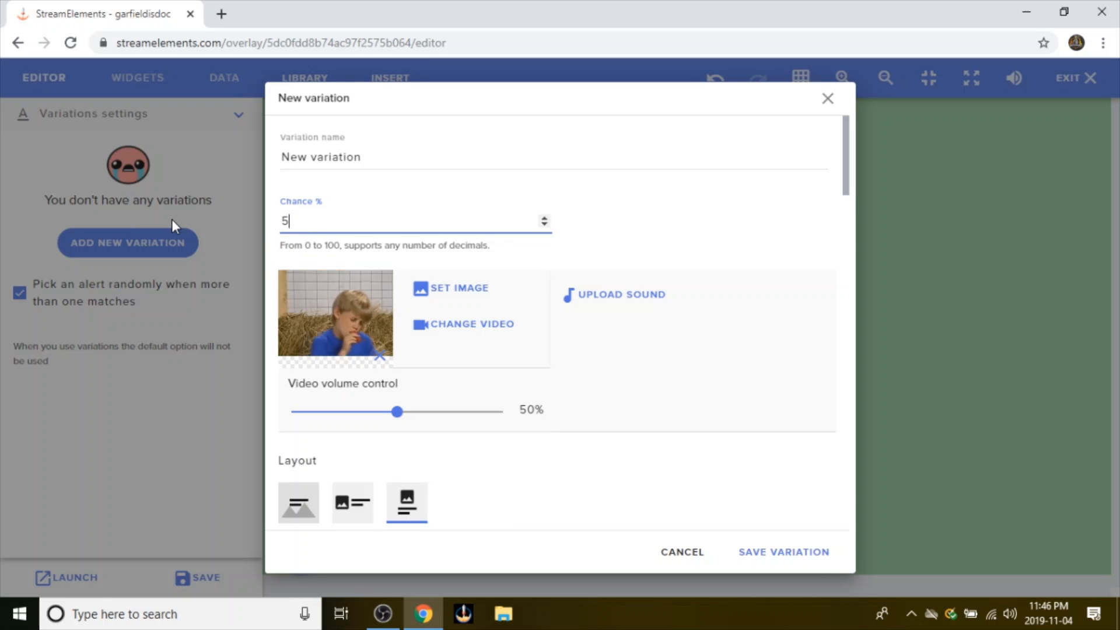
pyautogui.write('0')
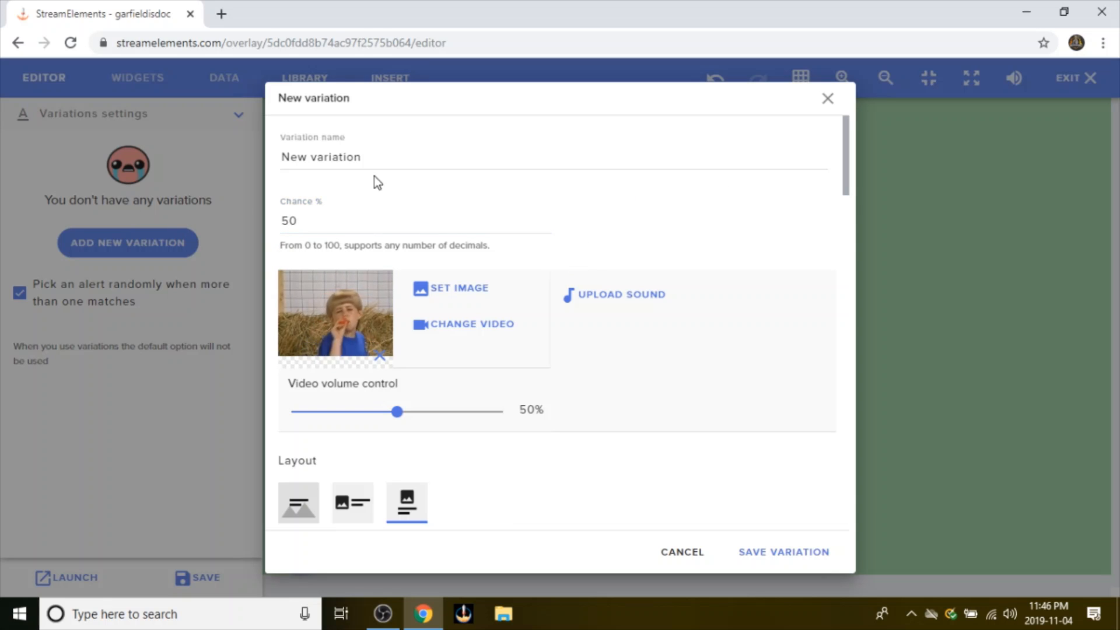
pyautogui.scroll(-3)
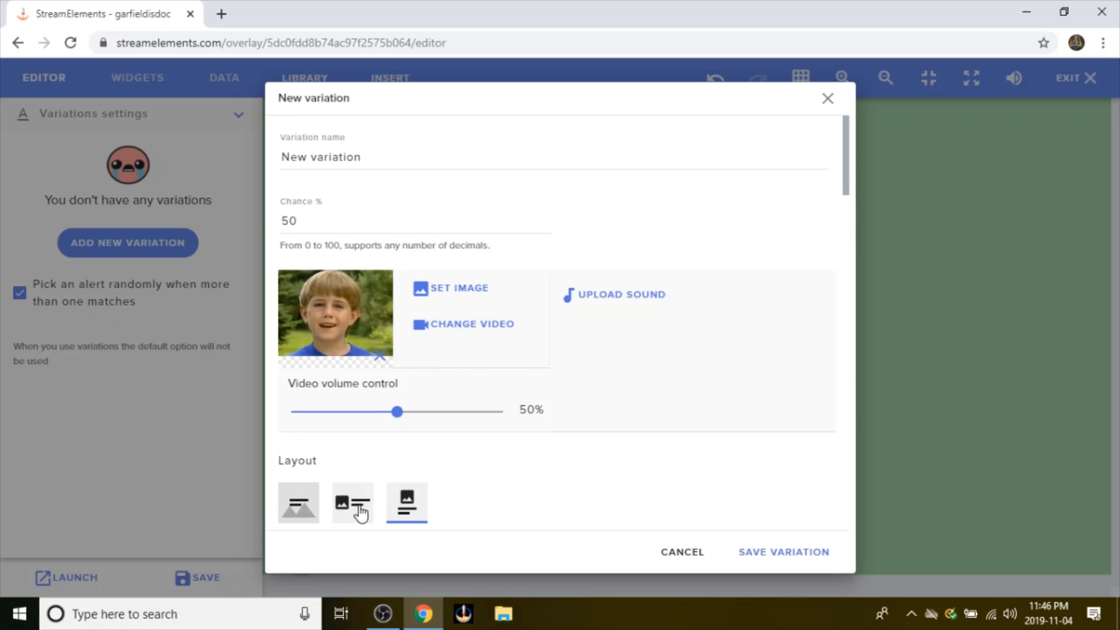
pyautogui.click(298, 502)
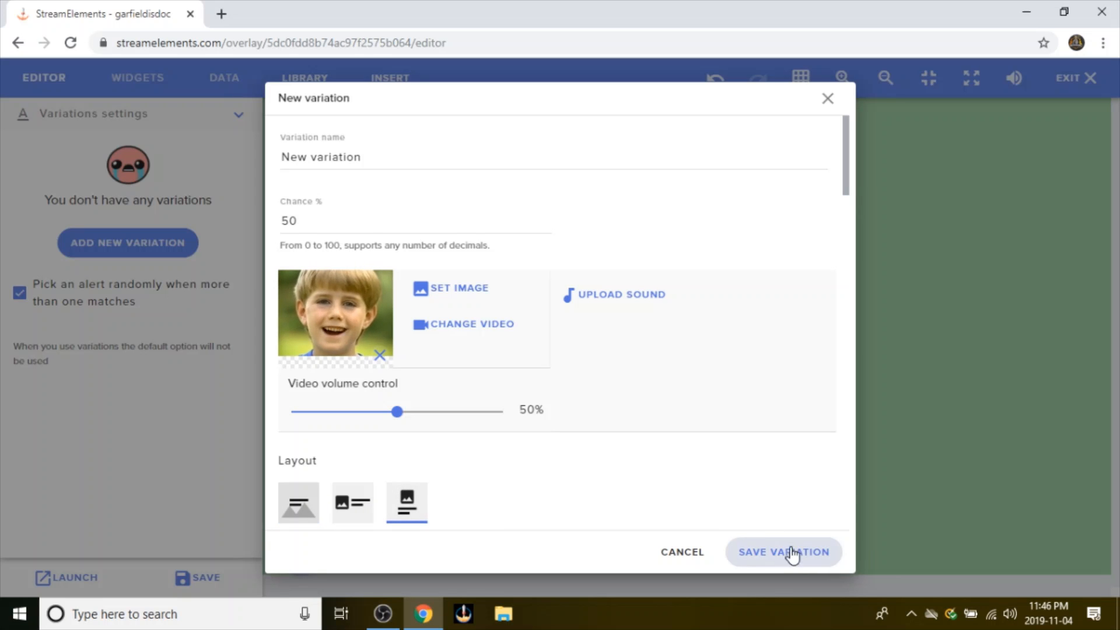
pyautogui.click(783, 551)
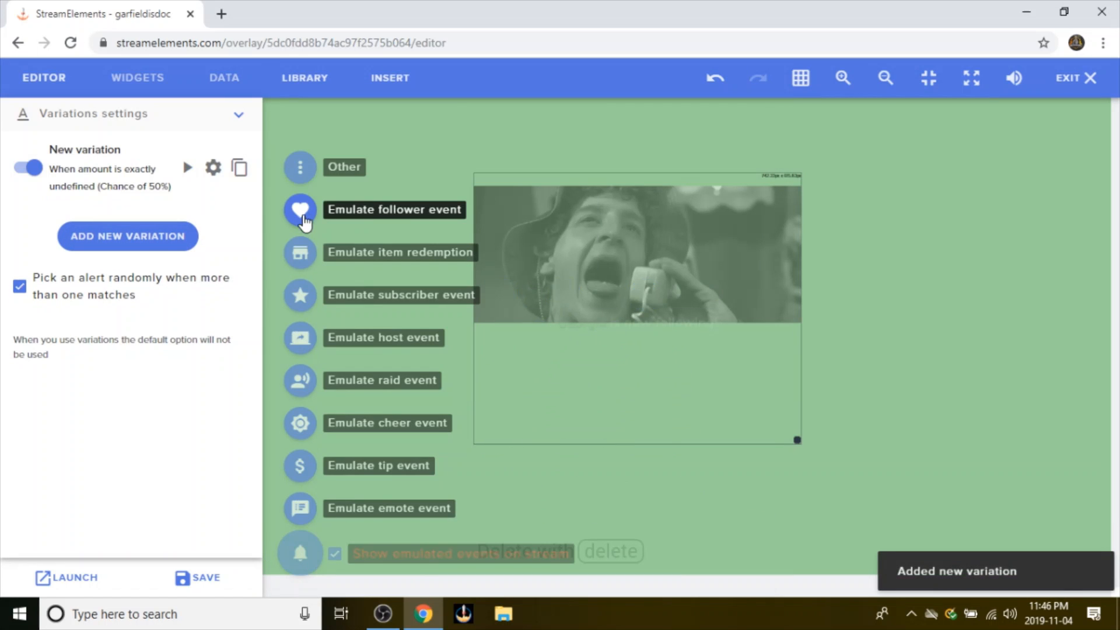
# Step: Test follower alerts, then adjust the alert video's volume and its position relative to the text
pyautogui.click(300, 209)
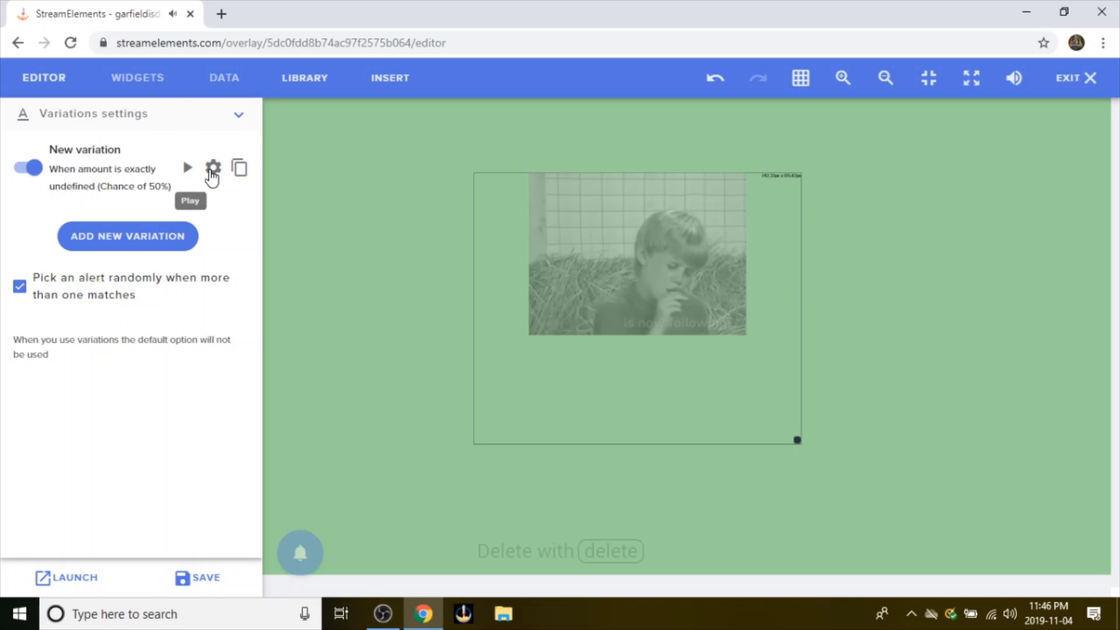
pyautogui.click(212, 168)
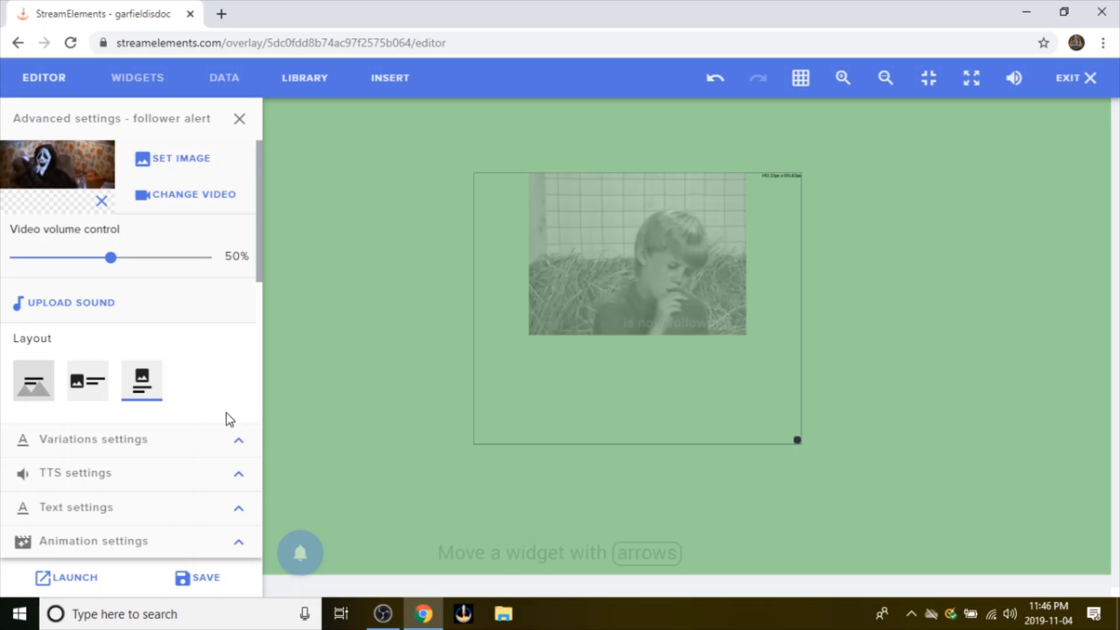
pyautogui.moveTo(33, 381)
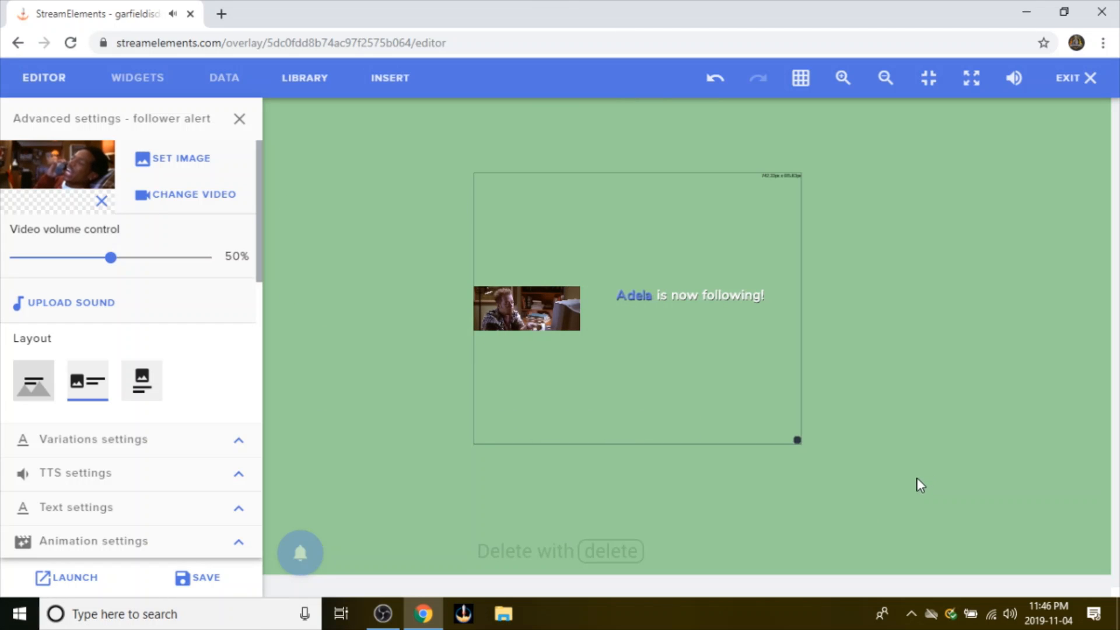
pyautogui.moveTo(111, 257); pyautogui.dragTo(79, 257)
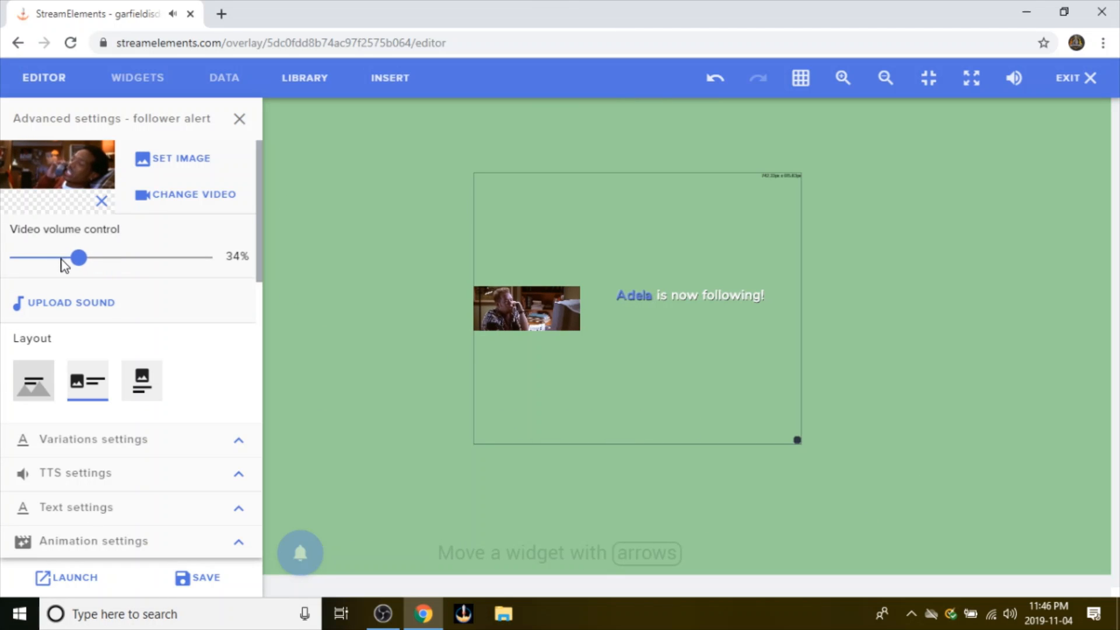
pyautogui.moveTo(79, 257); pyautogui.dragTo(98, 258)
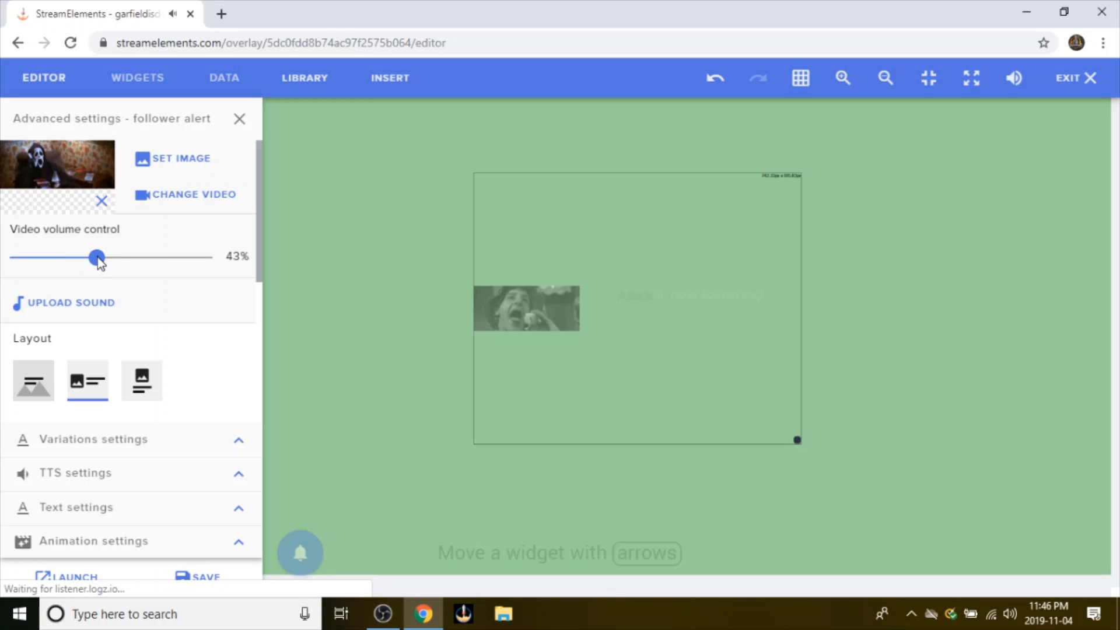
pyautogui.click(33, 380)
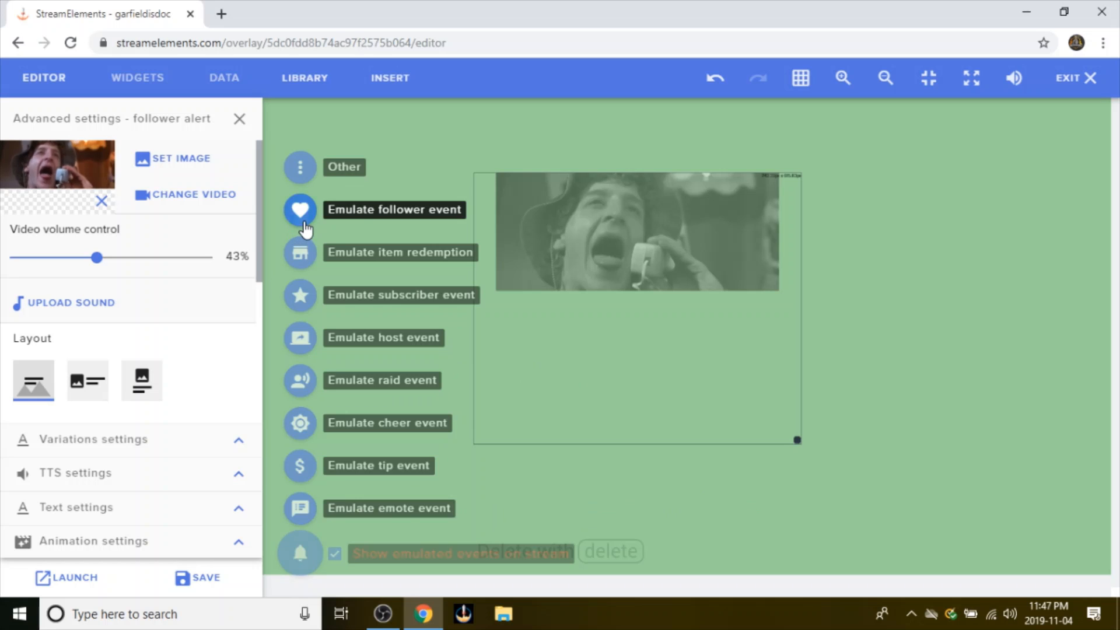
pyautogui.click(300, 209)
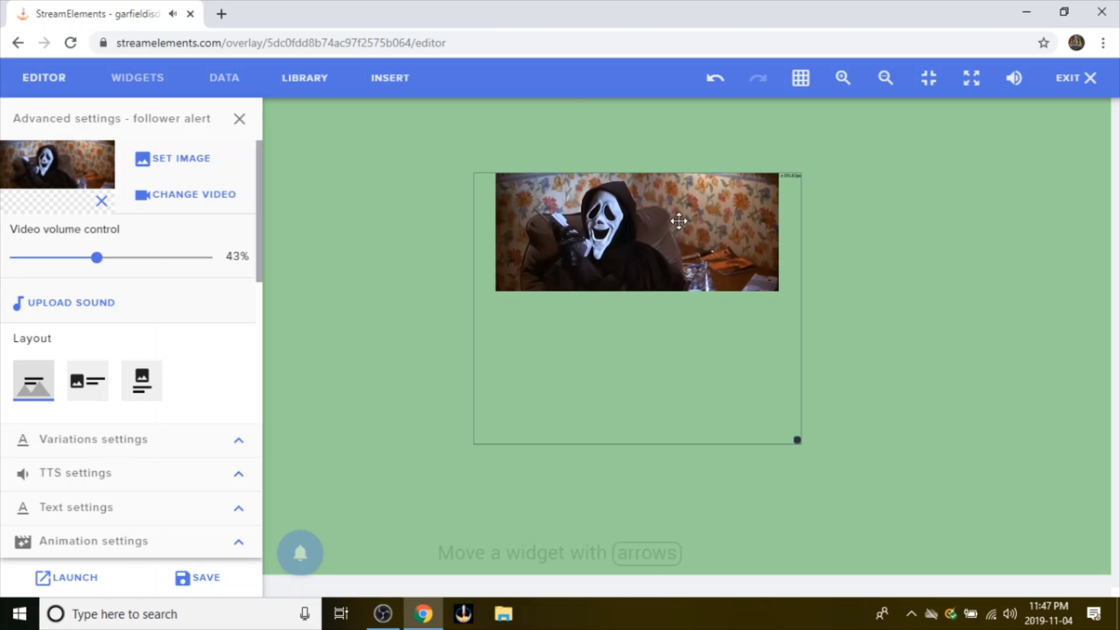
pyautogui.click(140, 380)
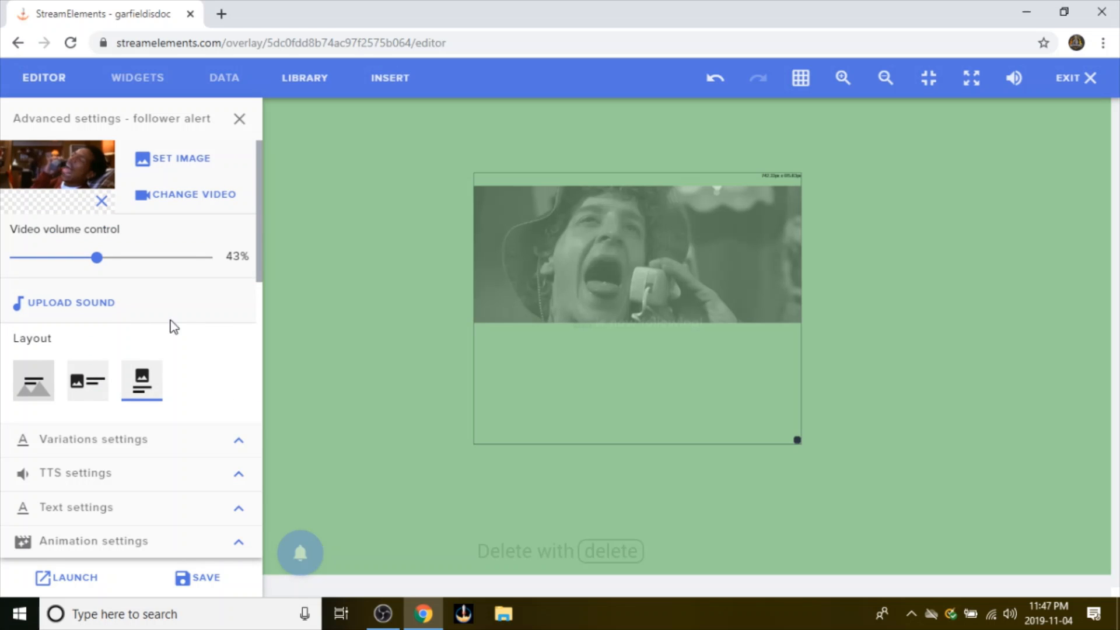
pyautogui.scroll(3)
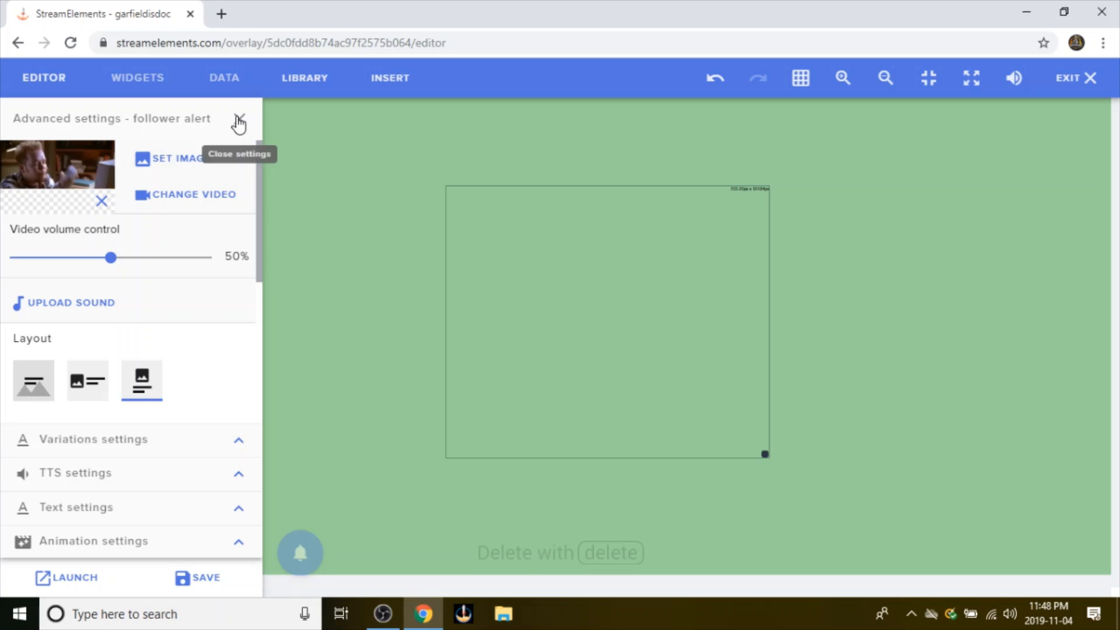
# Step: Close Advanced settings and copy the overlay's export link from LAUNCH
pyautogui.click(239, 119)
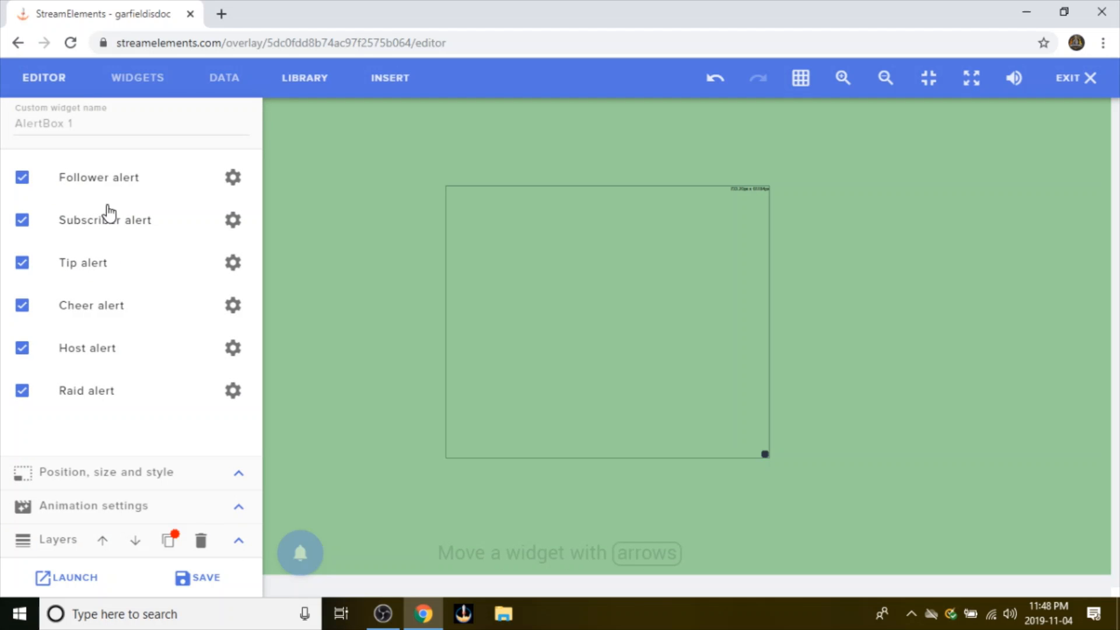
pyautogui.moveTo(114, 427)
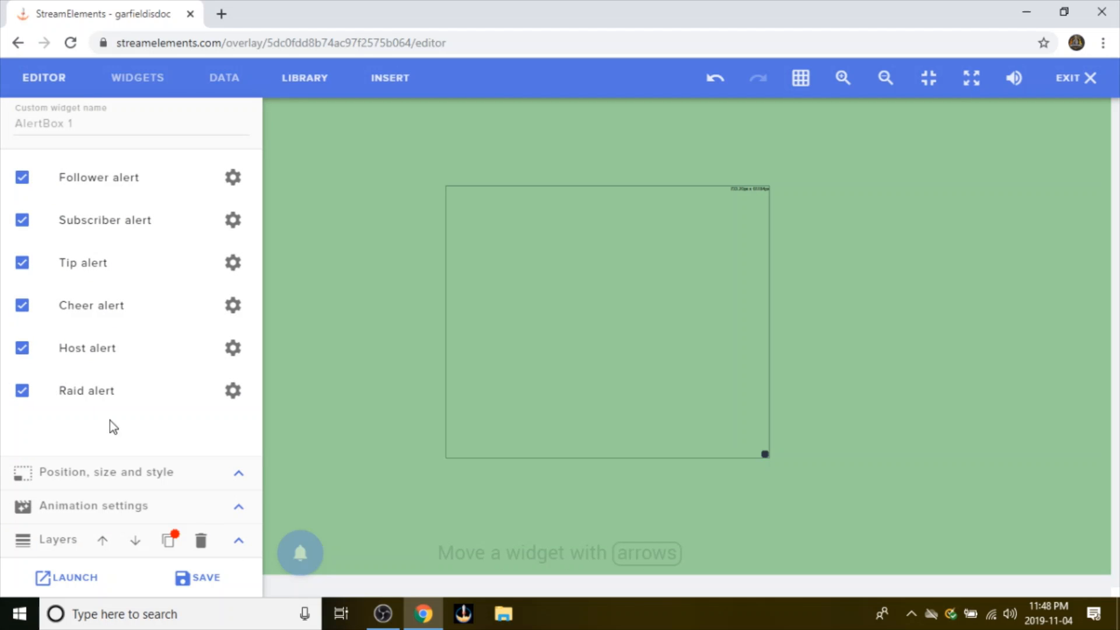
pyautogui.moveTo(201, 541)
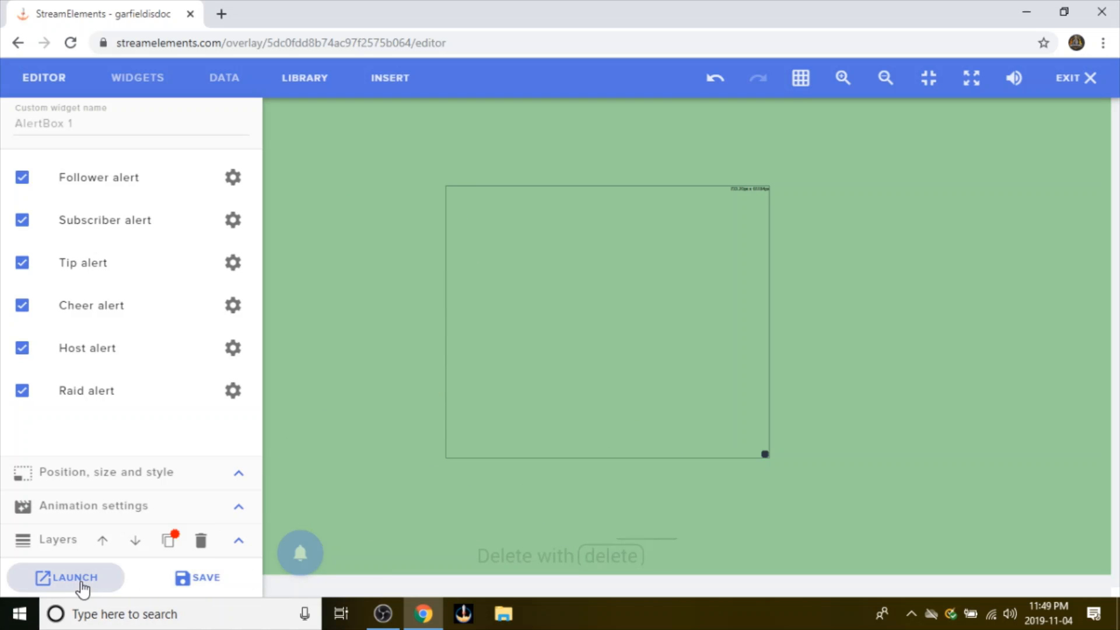
pyautogui.click(74, 577)
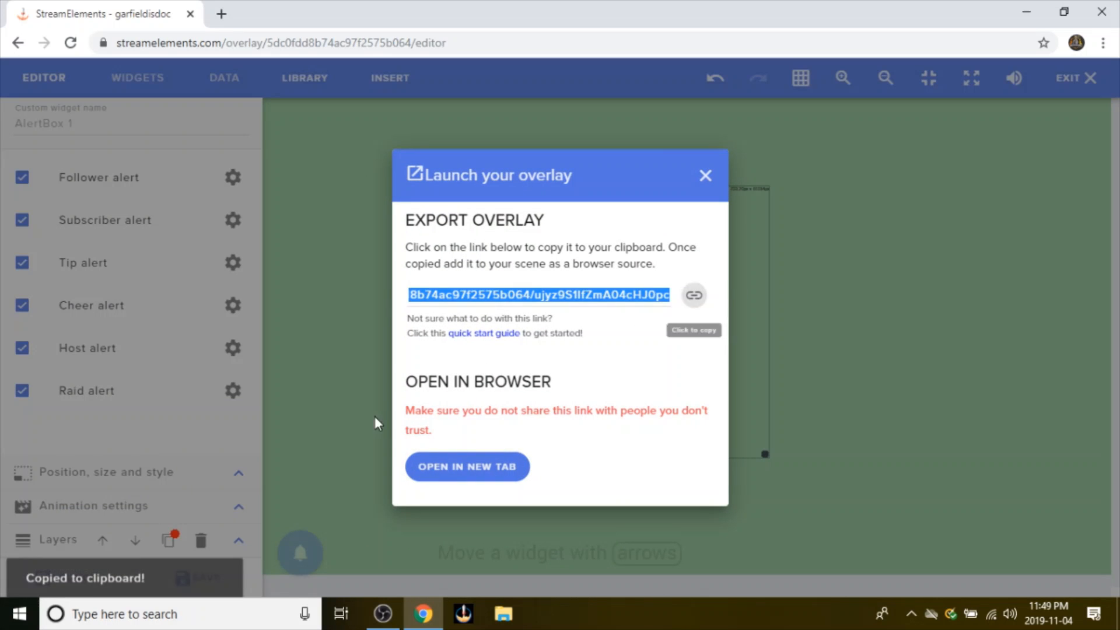
pyautogui.click(693, 295)
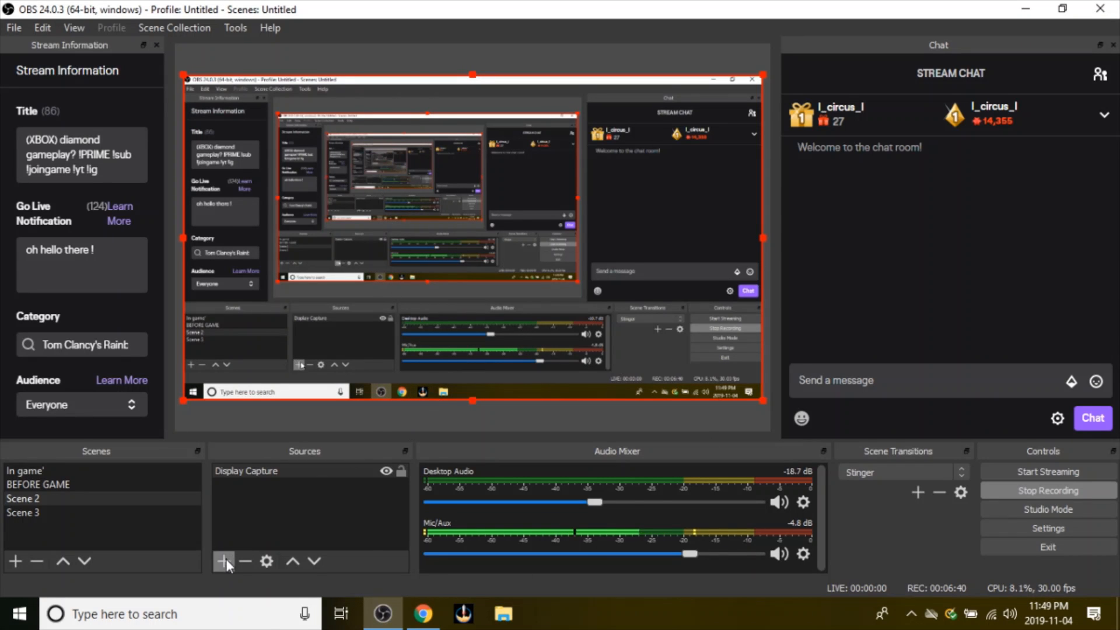
# Step: Add a Browser source pointing to the StreamElements overlay URL in Scene 2
pyautogui.click(223, 561)
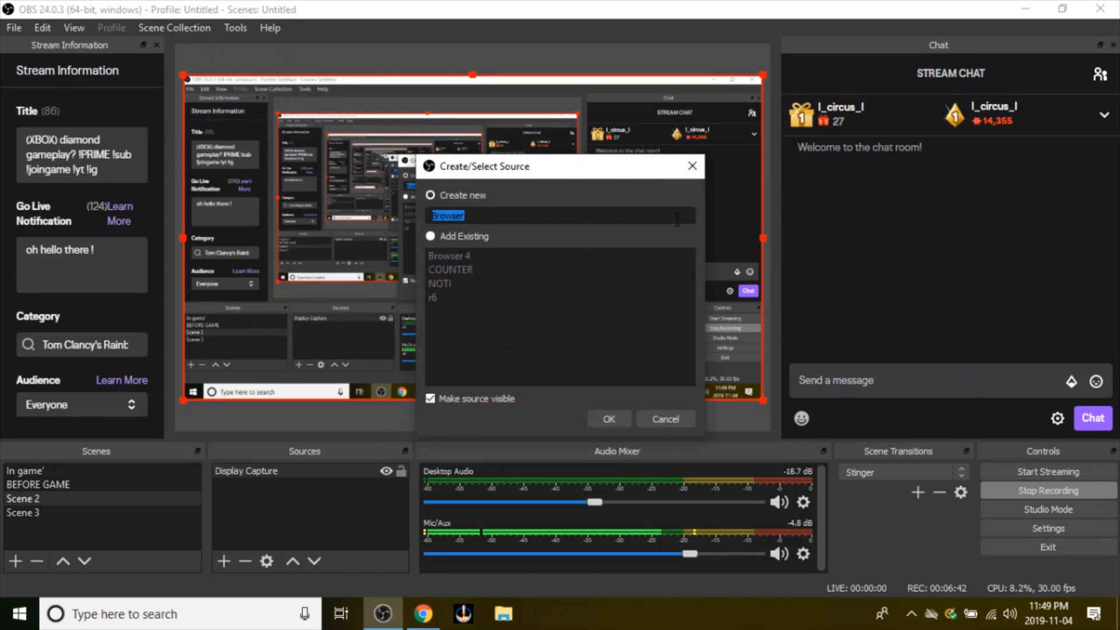
pyautogui.write('o')
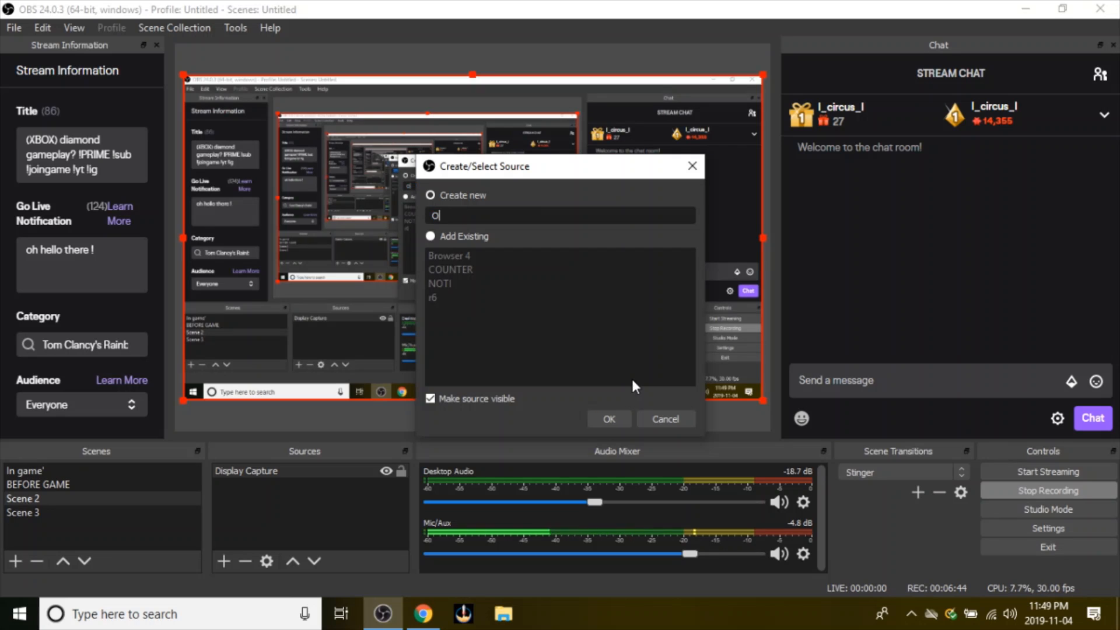
pyautogui.click(608, 419)
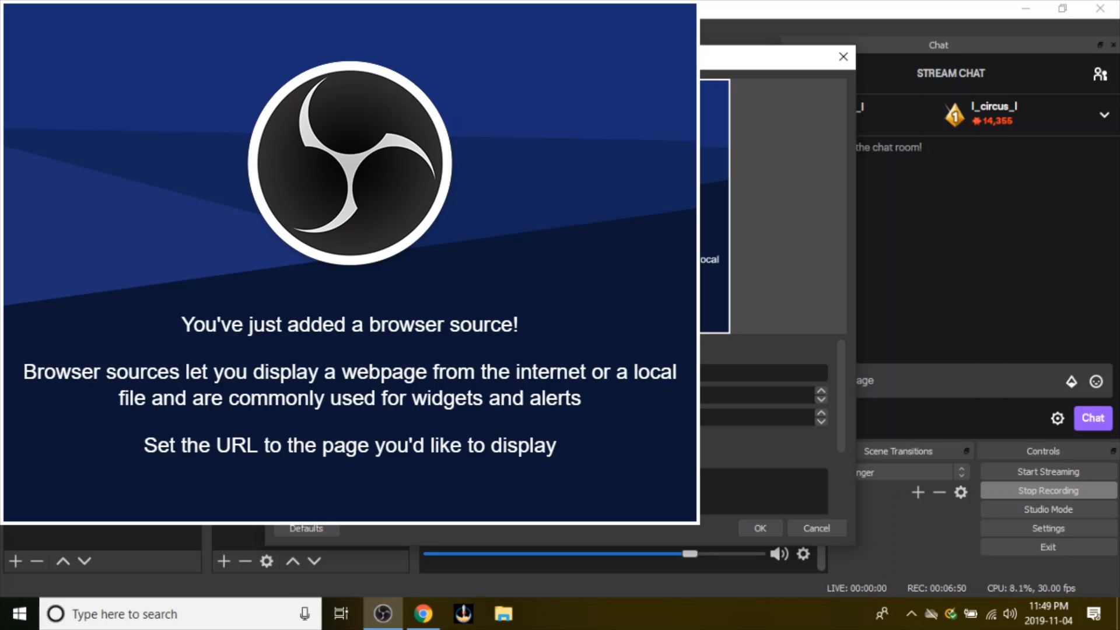
pyautogui.moveTo(735, 449)
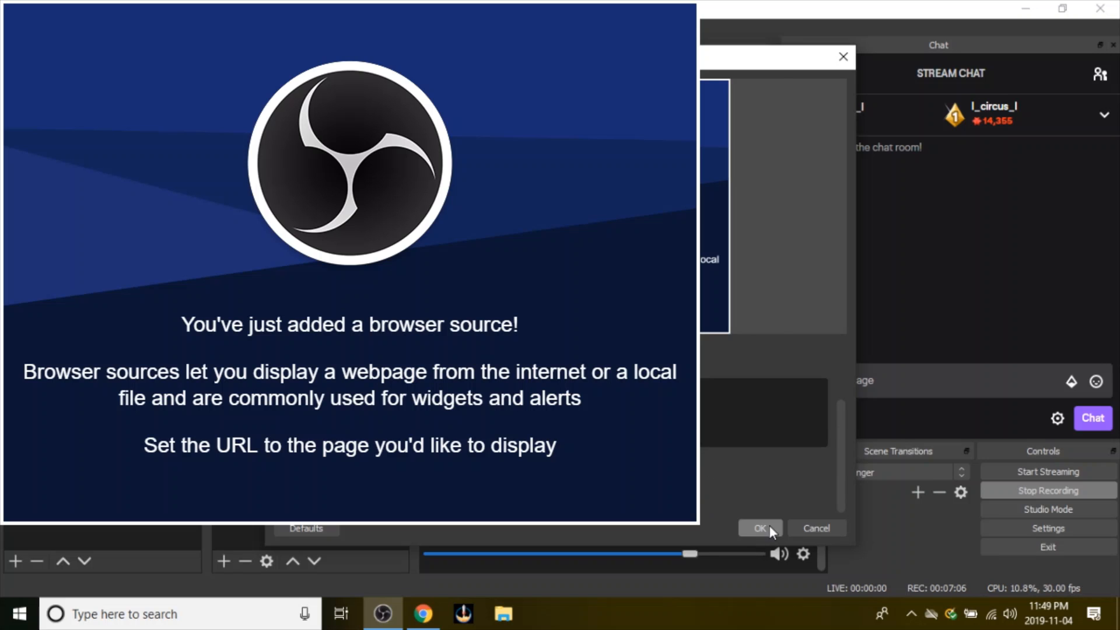
pyautogui.click(759, 527)
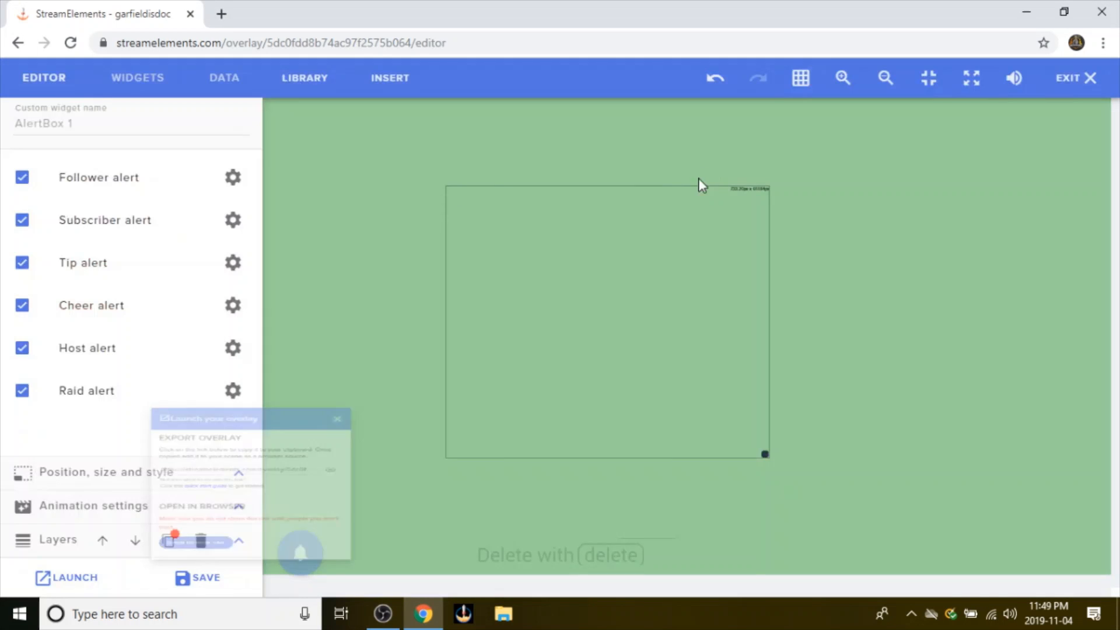
# Step: Shrink the AlertBox widget slightly in the StreamElements editor and save the overlay
pyautogui.click(299, 553)
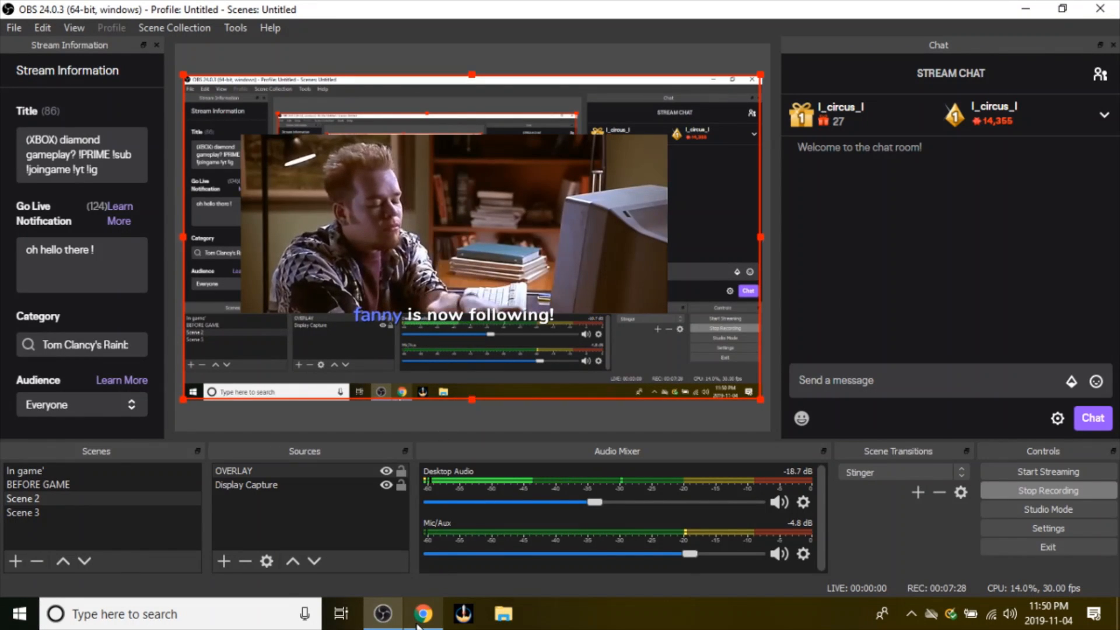
pyautogui.click(423, 613)
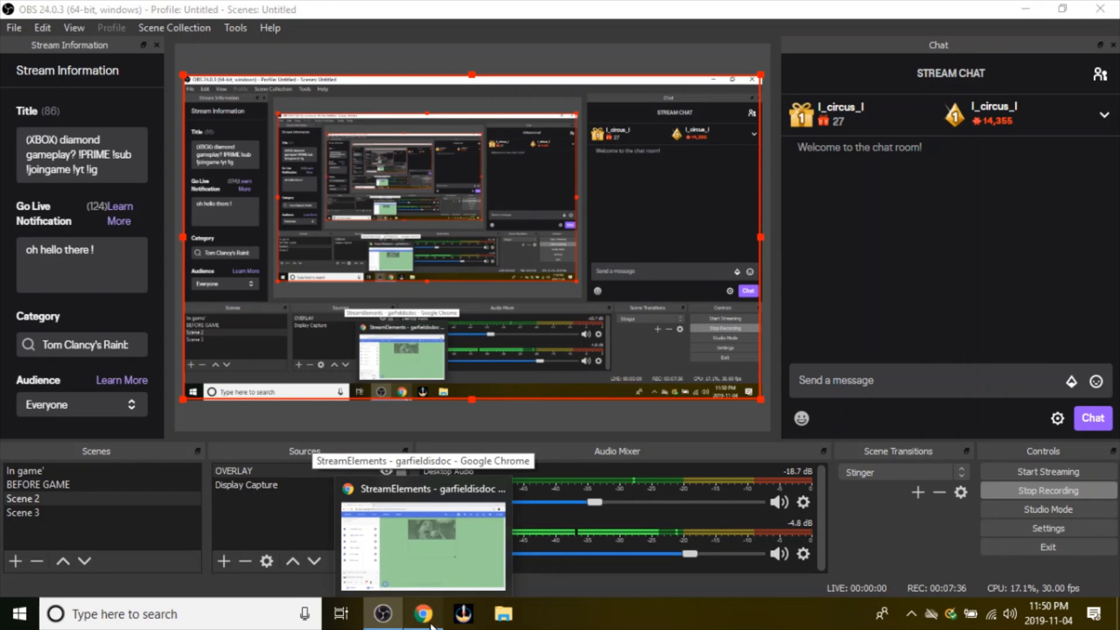
pyautogui.click(422, 614)
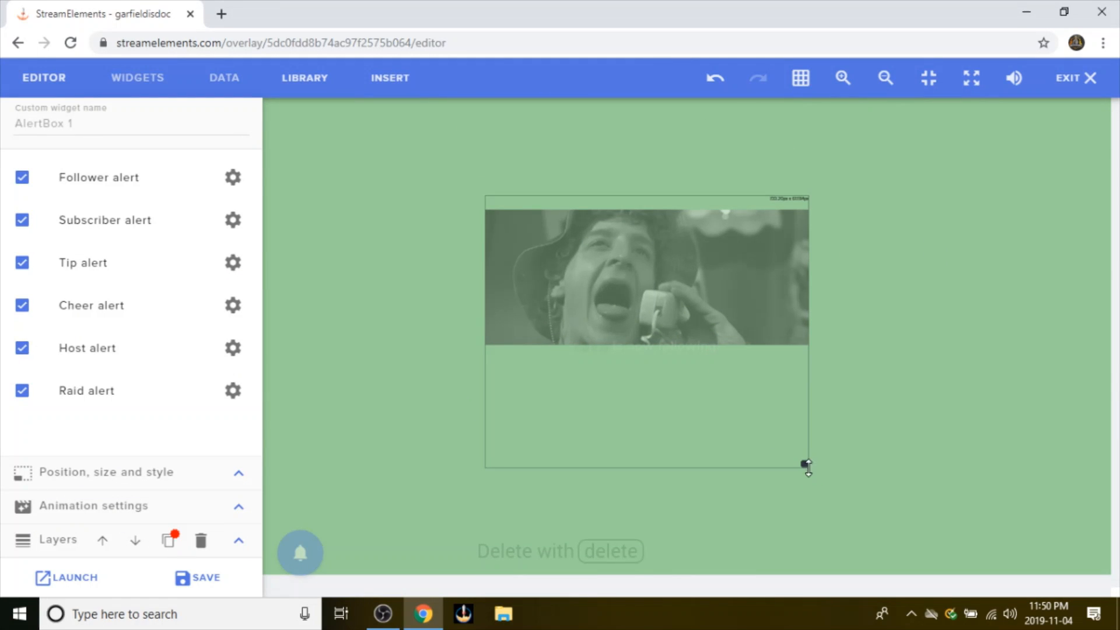
pyautogui.moveTo(807, 464); pyautogui.dragTo(800, 430)
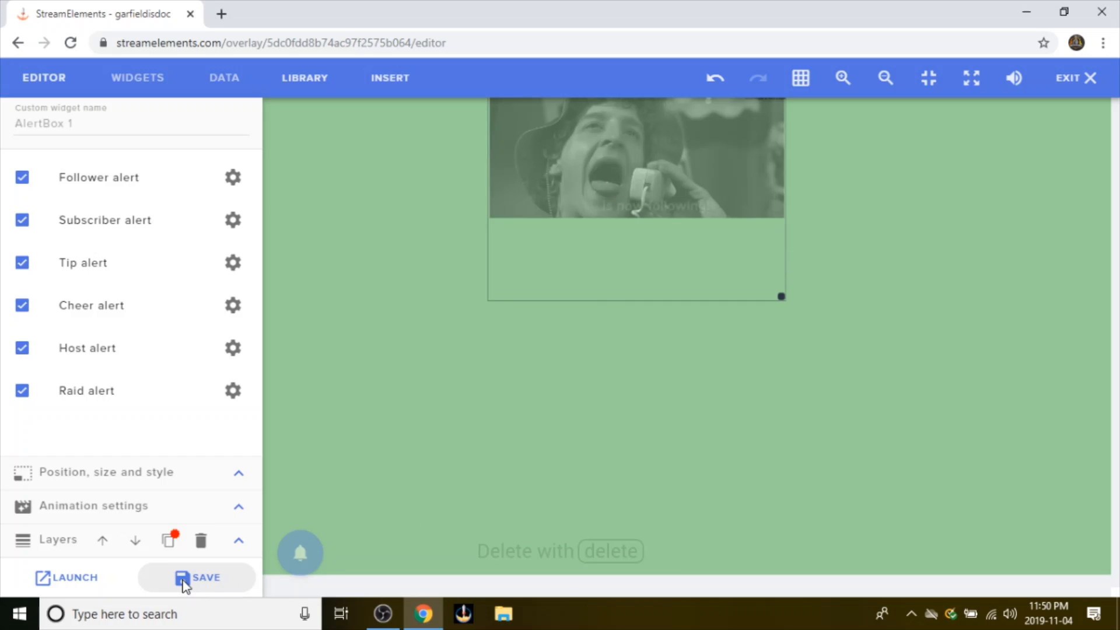
pyautogui.click(197, 577)
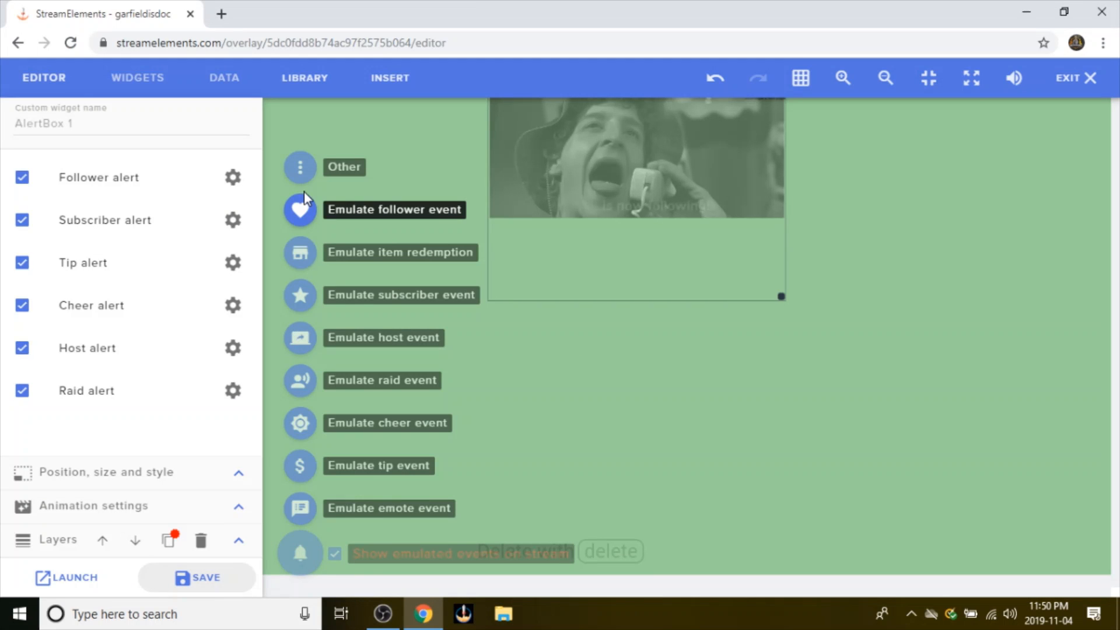
# Step: Emulate a follower event and confirm the alert plays in the OBS preview
pyautogui.click(382, 614)
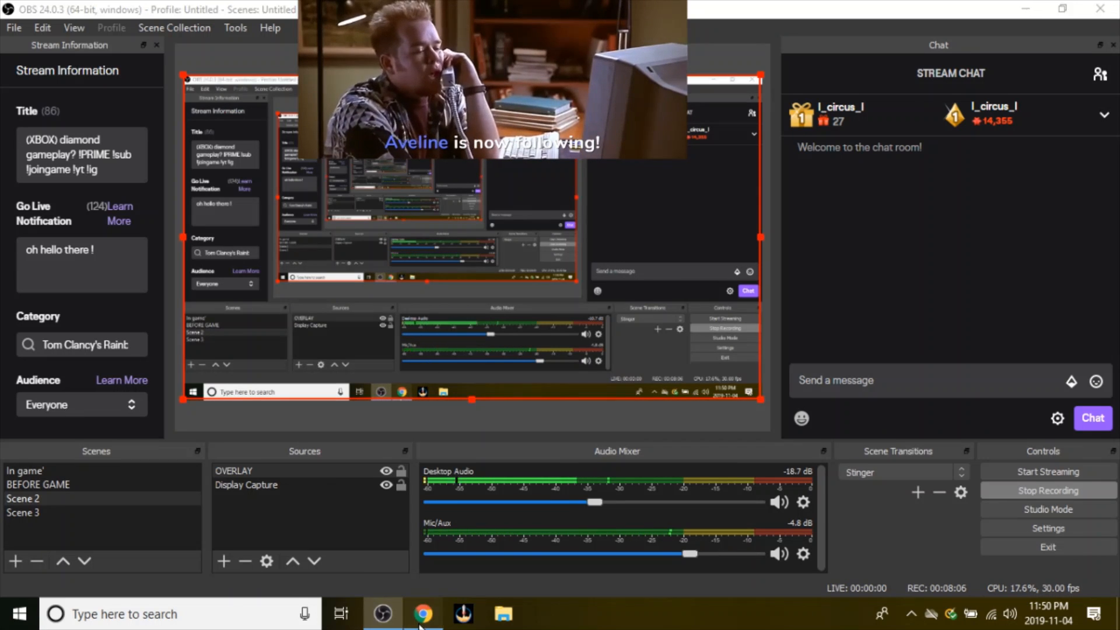
pyautogui.click(423, 613)
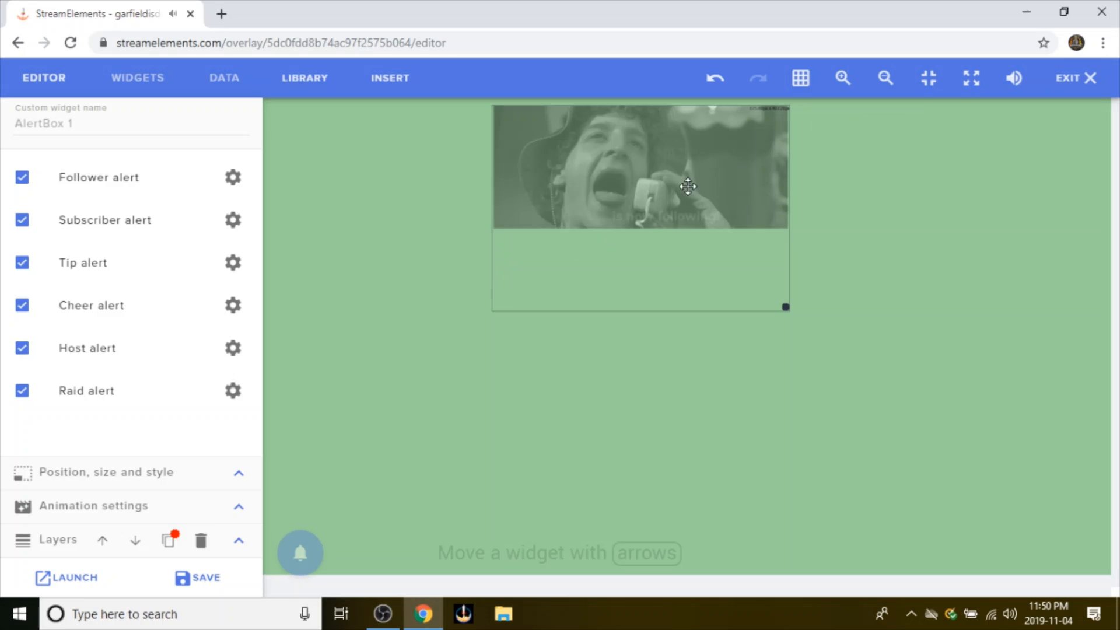
pyautogui.click(382, 613)
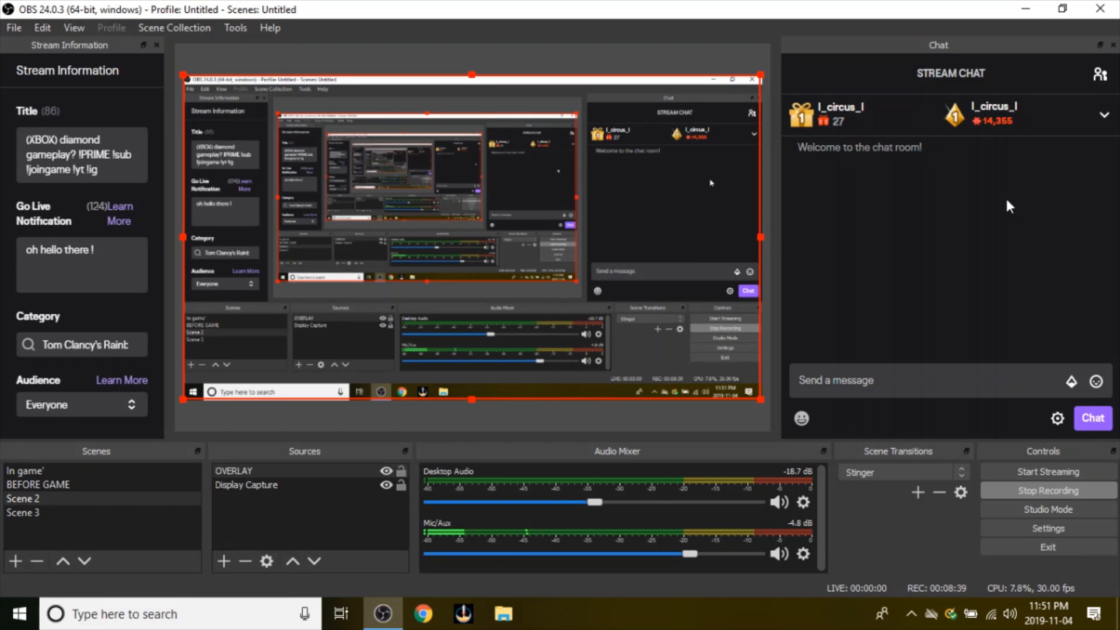
pyautogui.moveTo(568, 451)
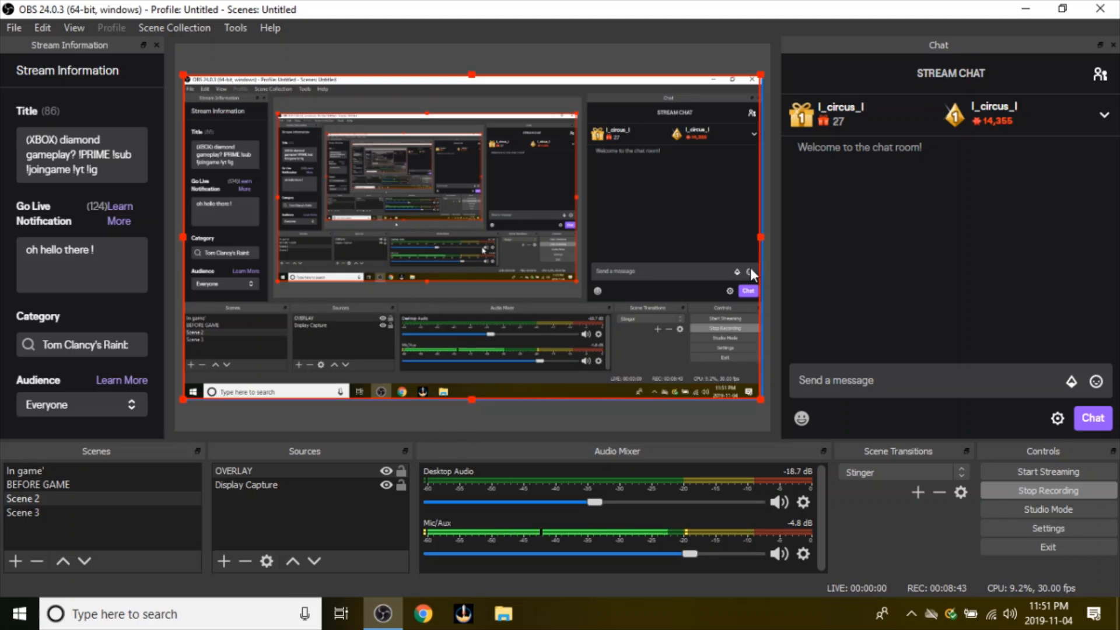
pyautogui.moveTo(528, 80)
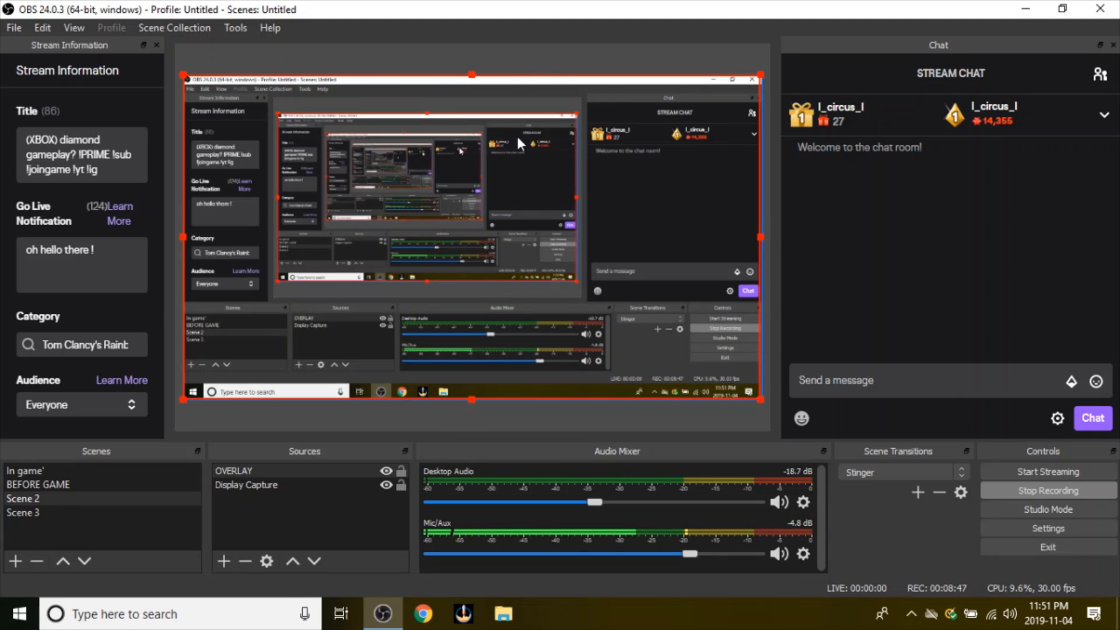
pyautogui.moveTo(503, 121)
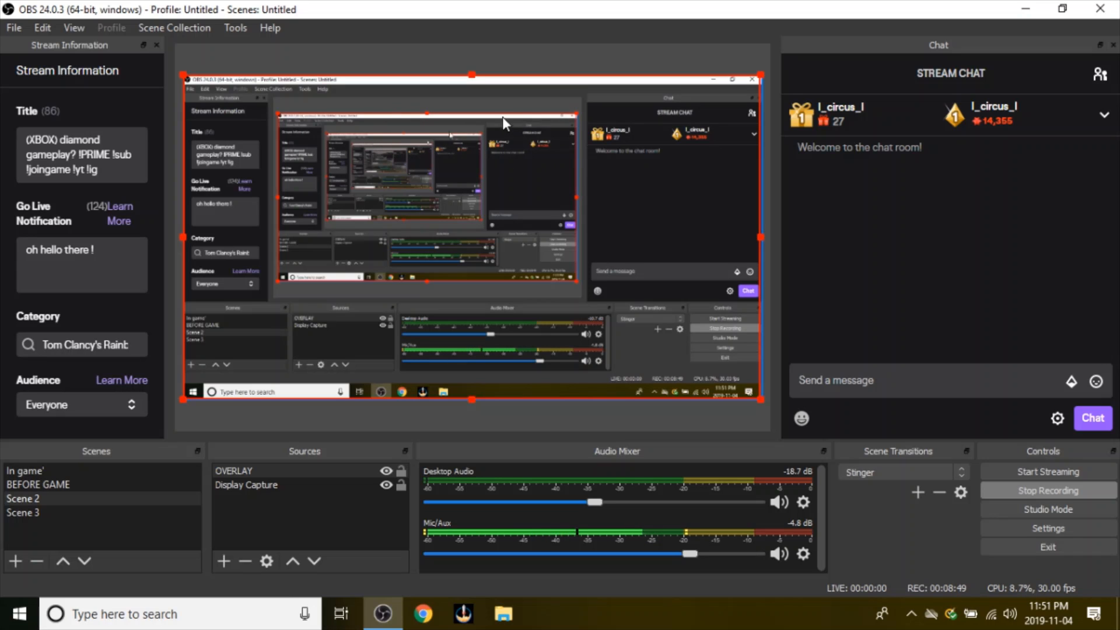
pyautogui.moveTo(1089, 56)
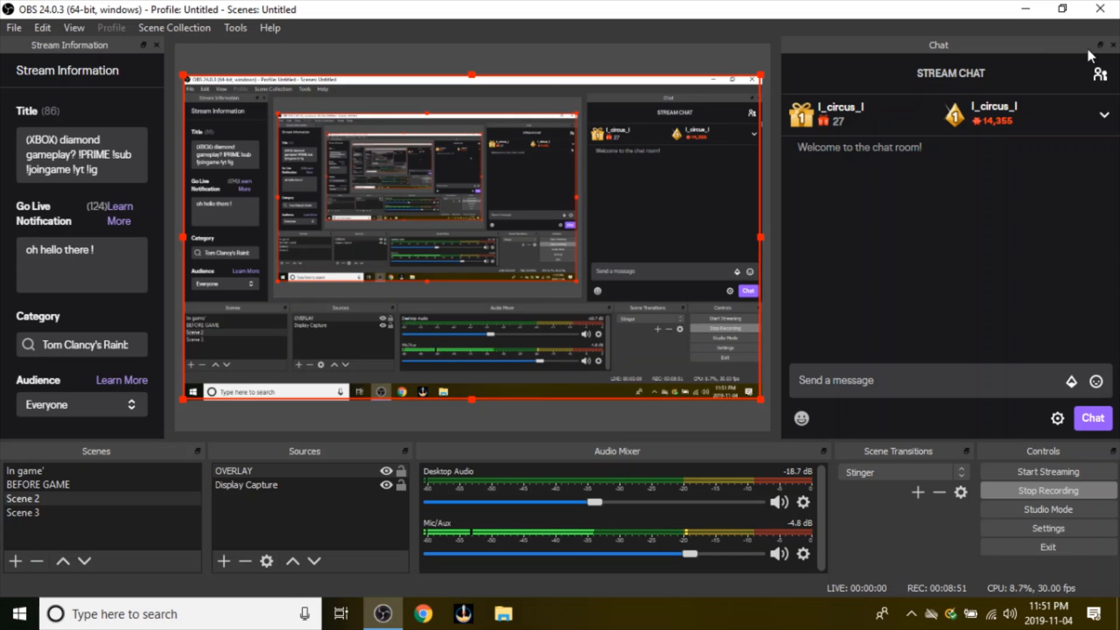
pyautogui.moveTo(343, 504)
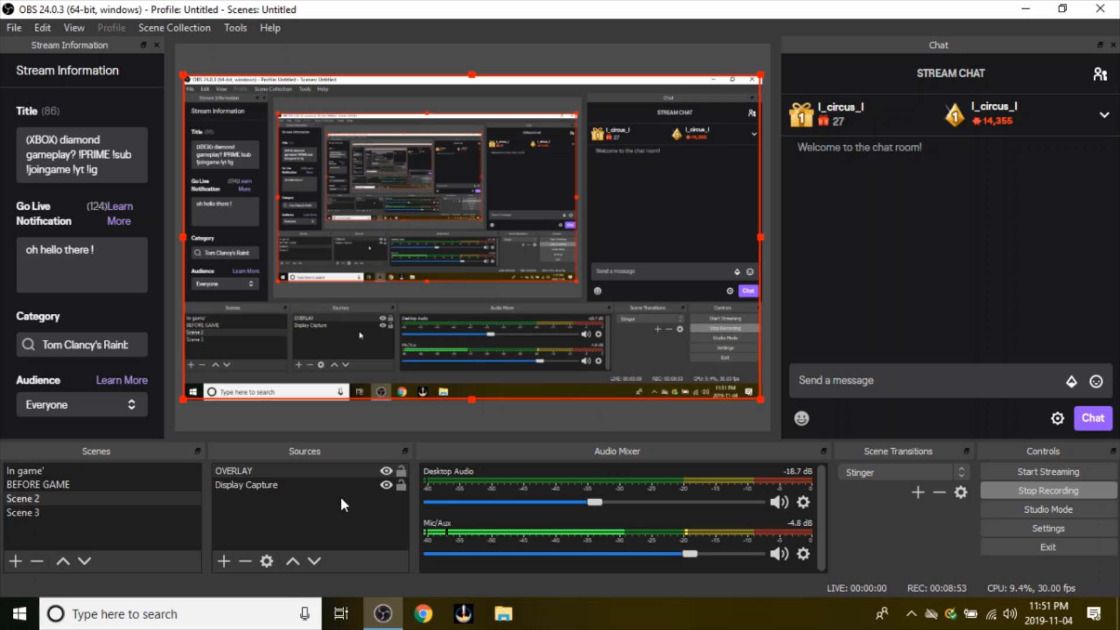